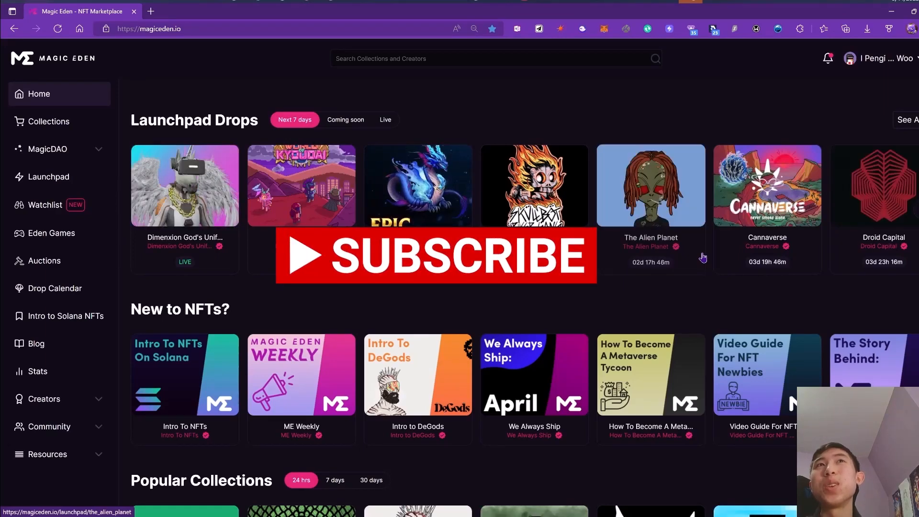
# - Scroll the Urban AIO Pass page between its floor-price stats and the Items grid
pyautogui.scroll(-3)
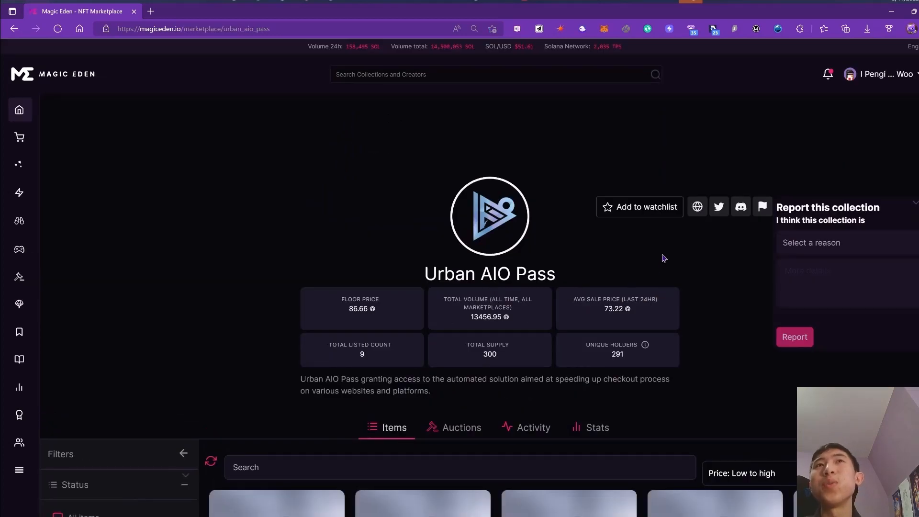
pyautogui.scroll(-3)
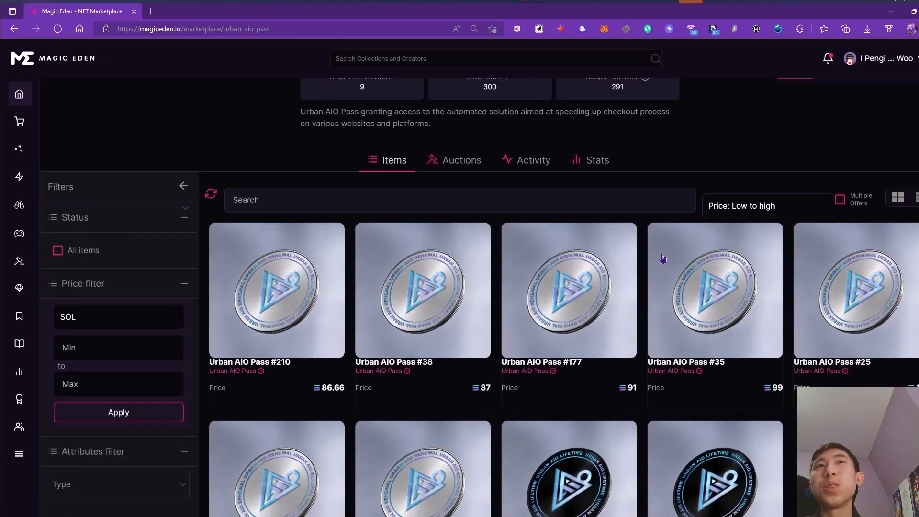
pyautogui.scroll(3)
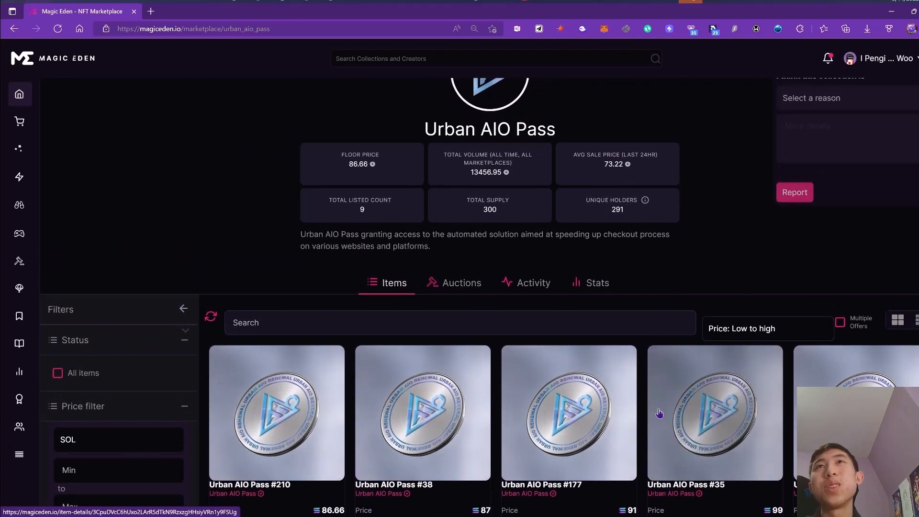
pyautogui.click(533, 283)
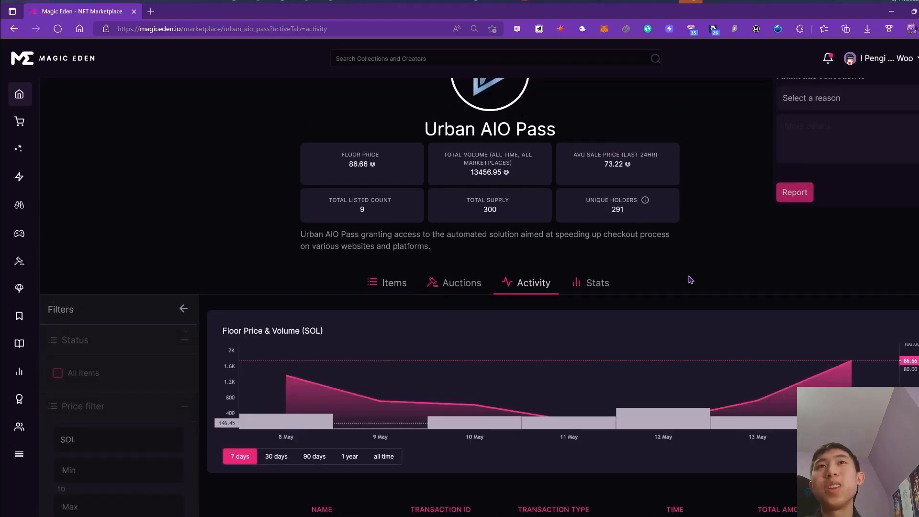
pyautogui.click(48, 193)
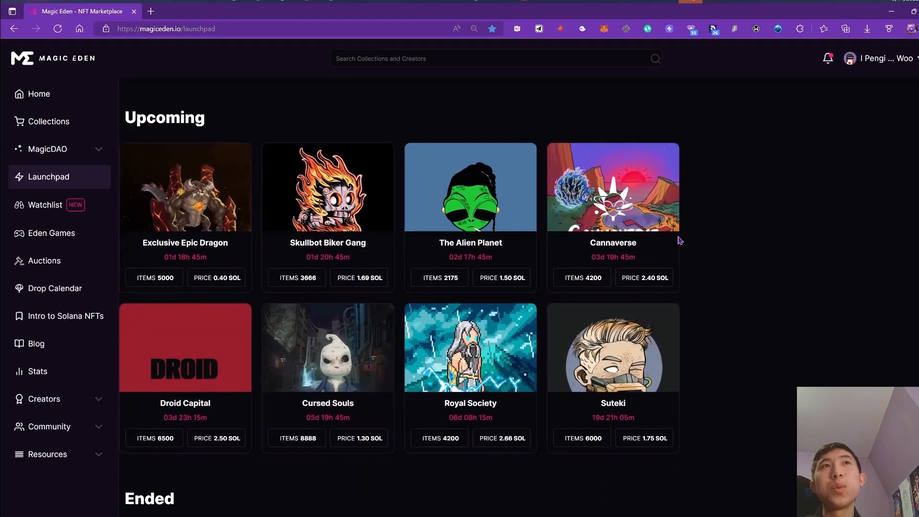
pyautogui.scroll(-3)
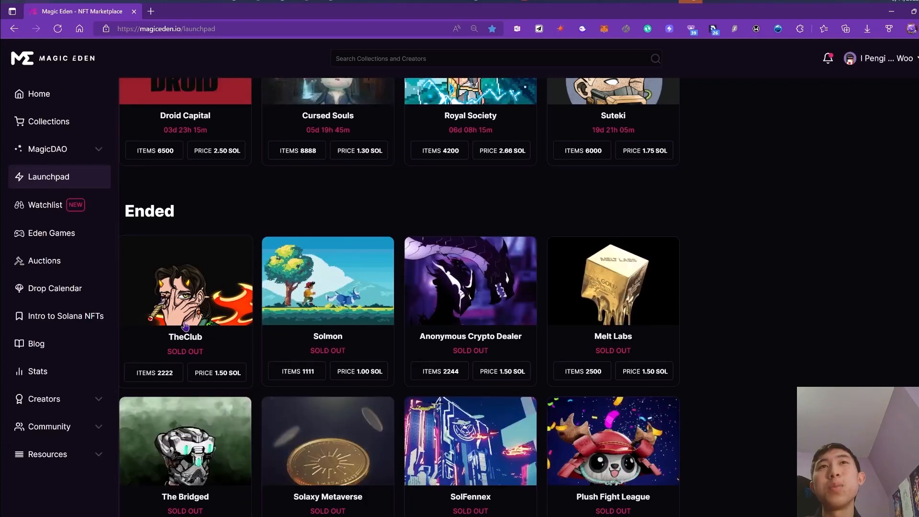
pyautogui.scroll(-3)
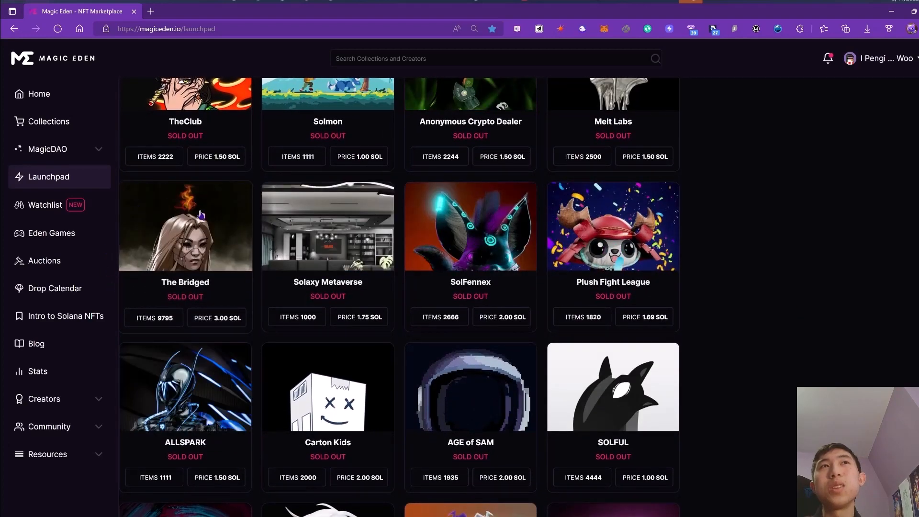
pyautogui.click(185, 226)
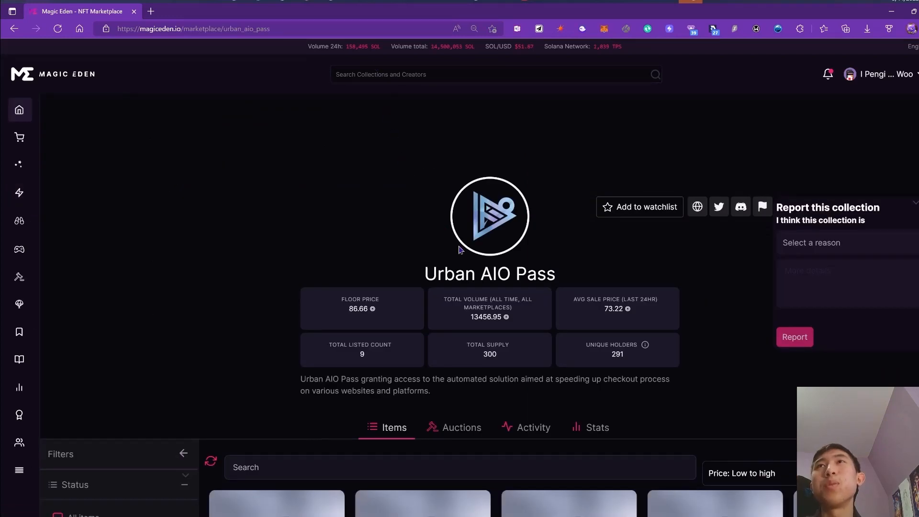
pyautogui.moveTo(439, 256)
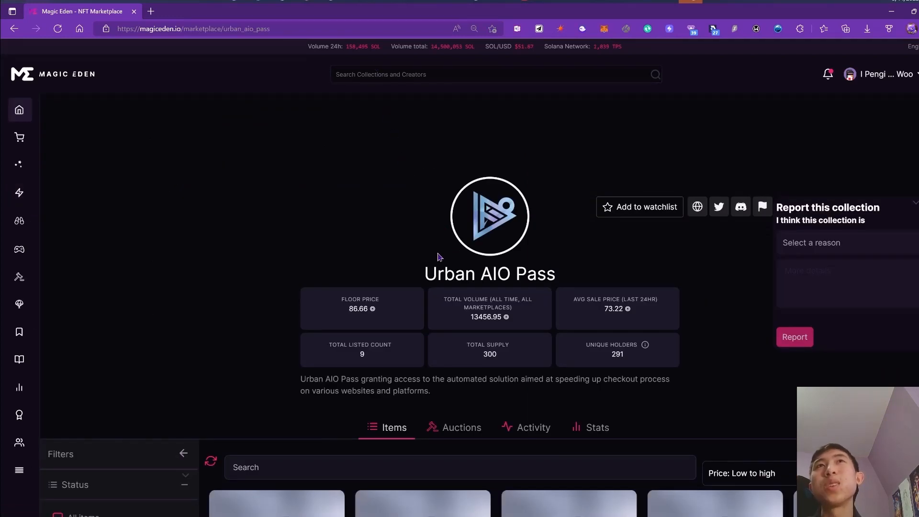
pyautogui.moveTo(433, 255)
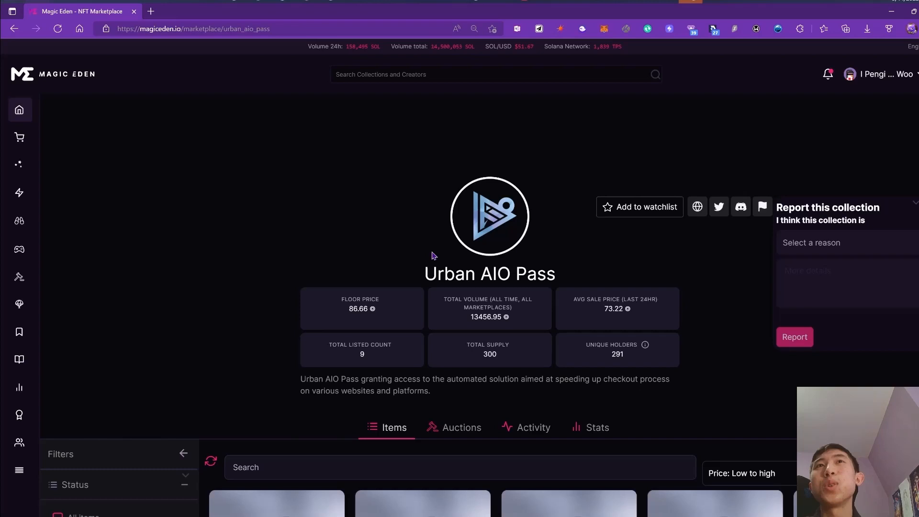
pyautogui.moveTo(417, 249)
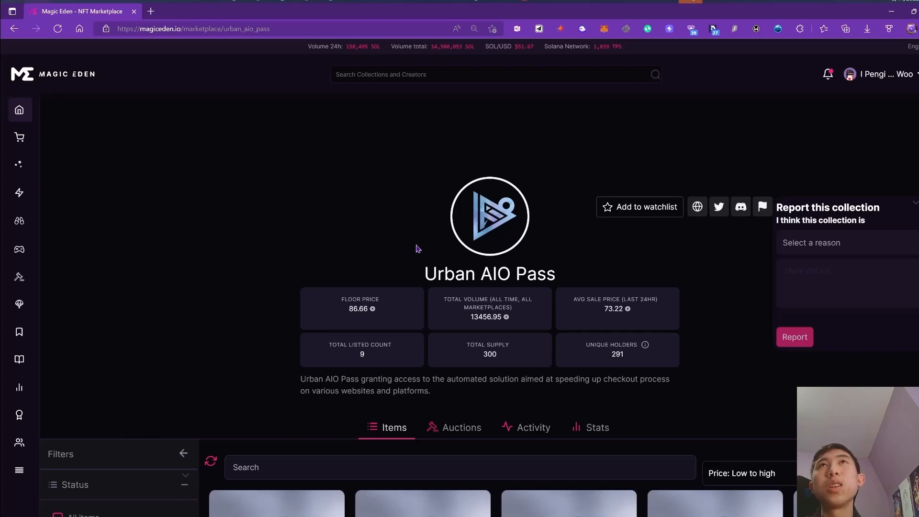
pyautogui.moveTo(451, 396)
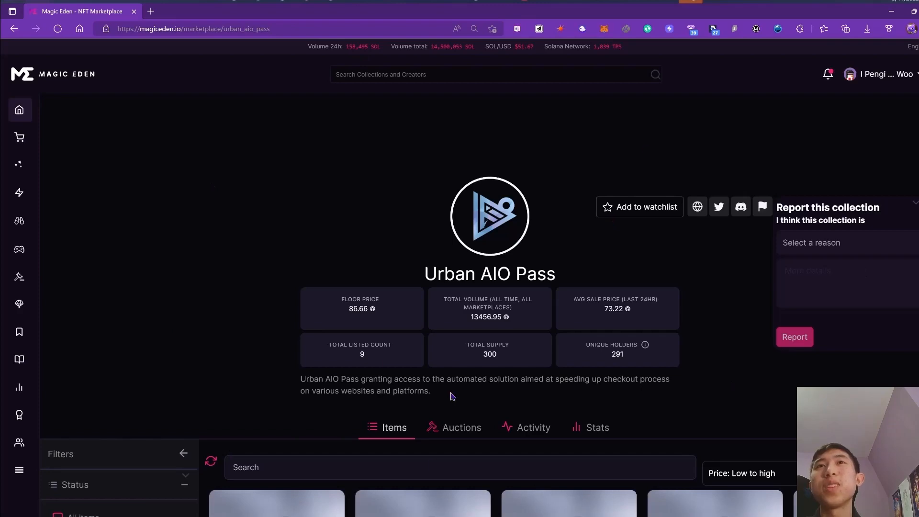
# - Review the Feather Mints sales Activity table, then return to its Items listings
pyautogui.scroll(-3)
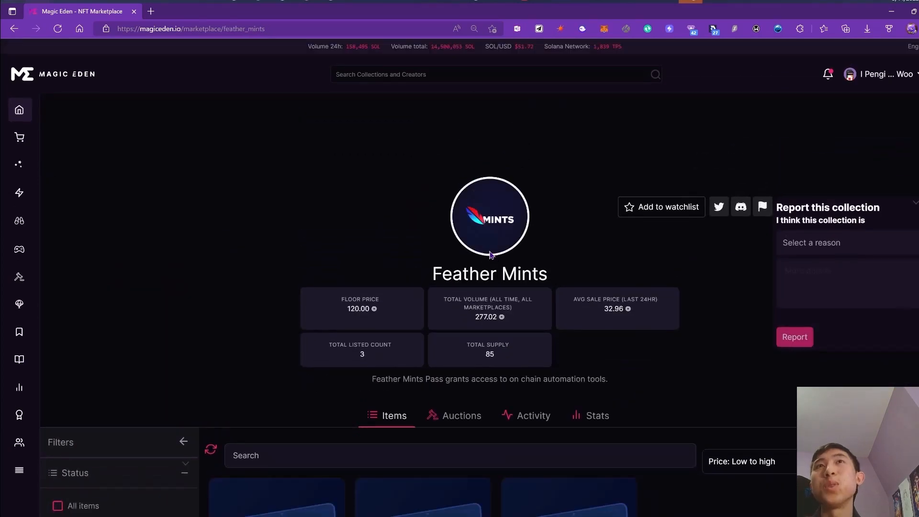
pyautogui.moveTo(662, 356)
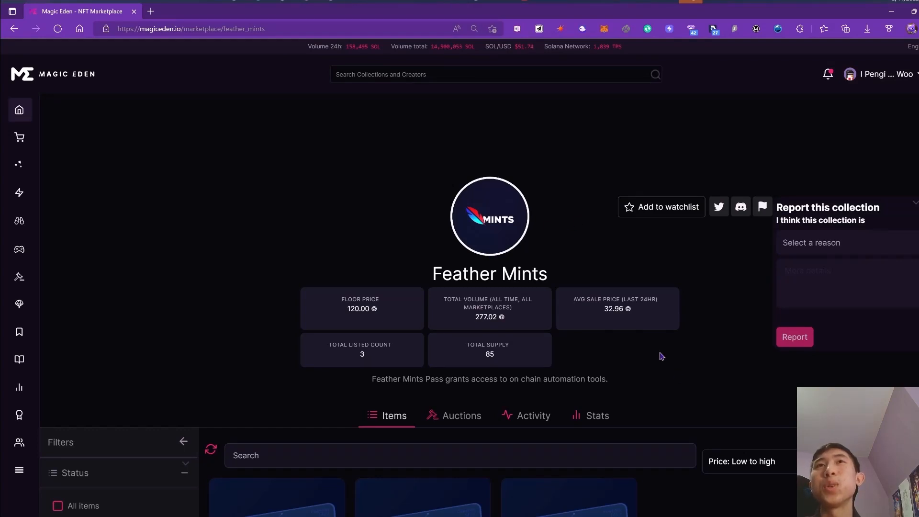
pyautogui.click(532, 415)
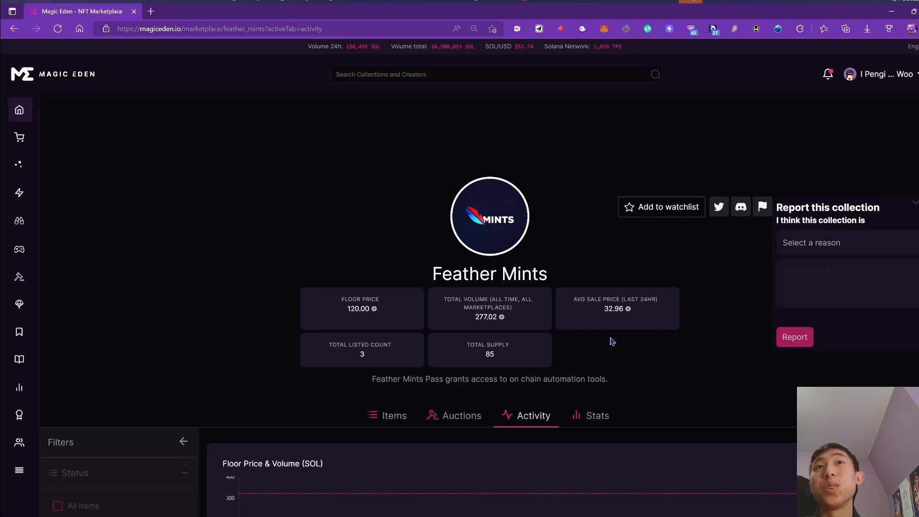
pyautogui.scroll(-3)
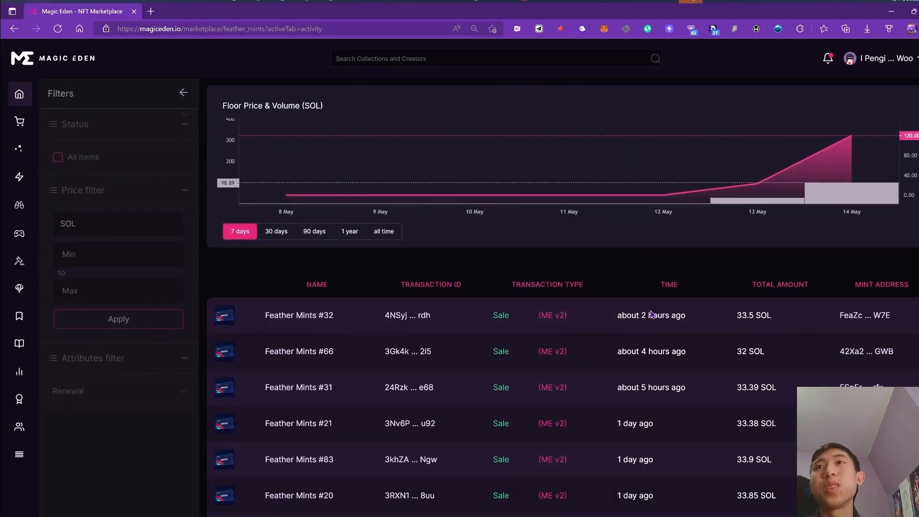
pyautogui.scroll(-3)
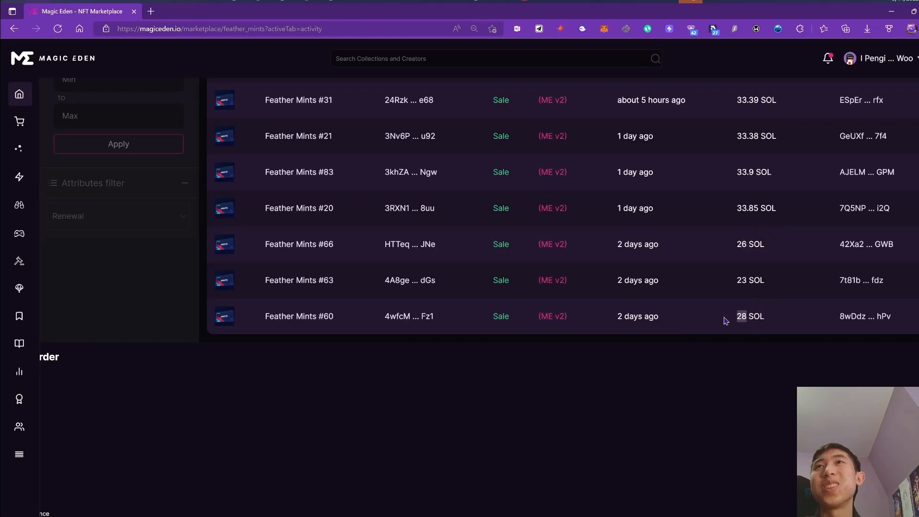
pyautogui.click(394, 127)
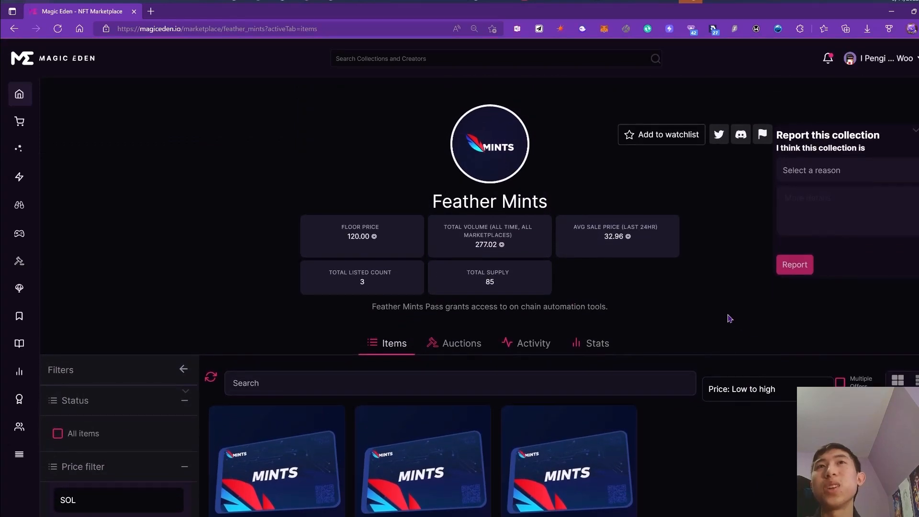
pyautogui.moveTo(711, 304)
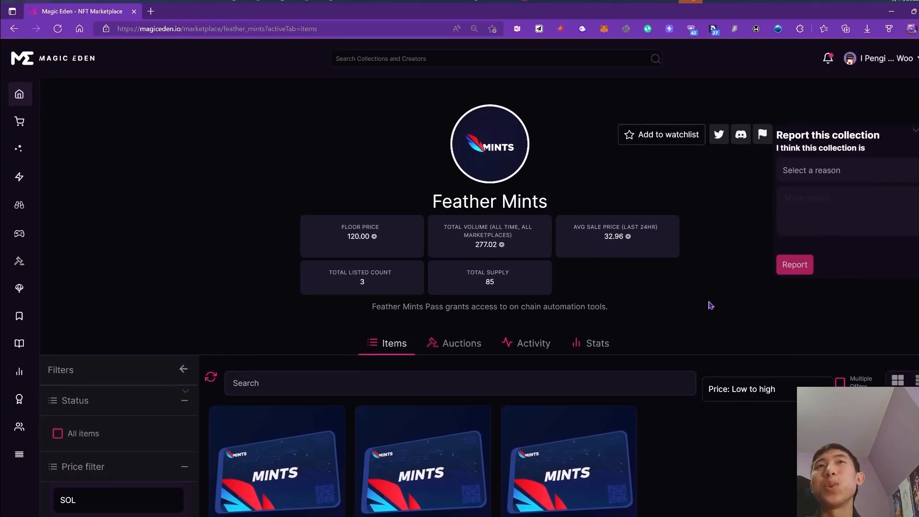
pyautogui.moveTo(672, 255)
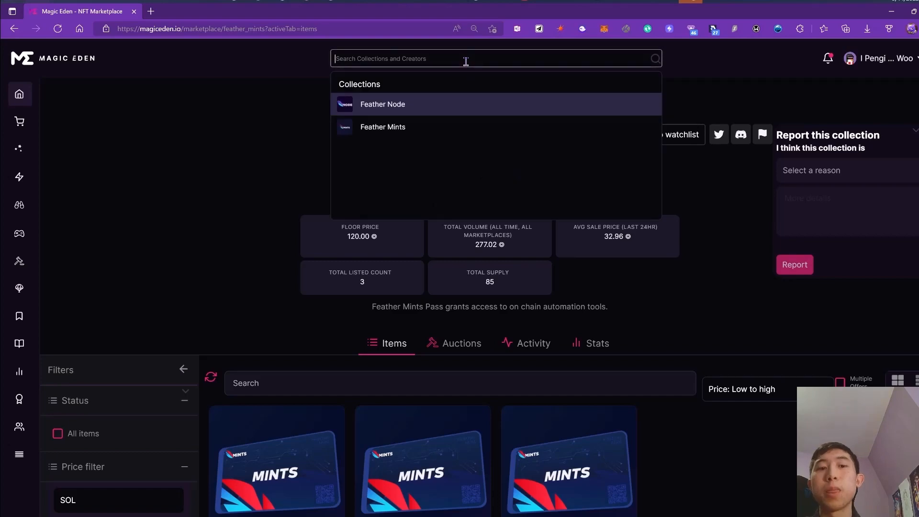
pyautogui.click(382, 103)
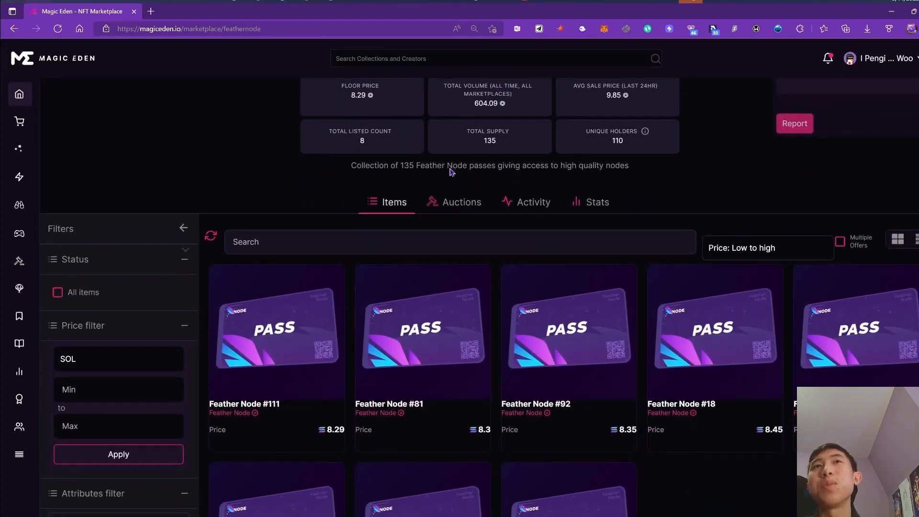
pyautogui.scroll(3)
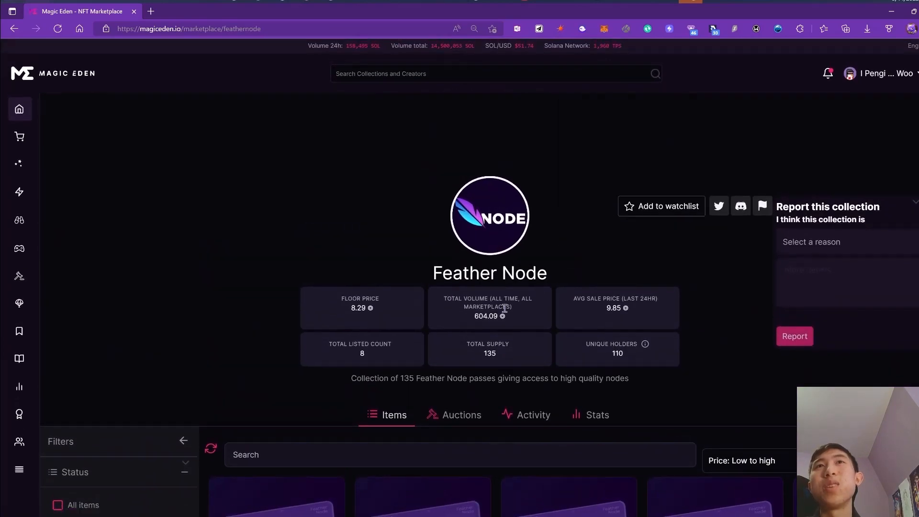
pyautogui.scroll(-3)
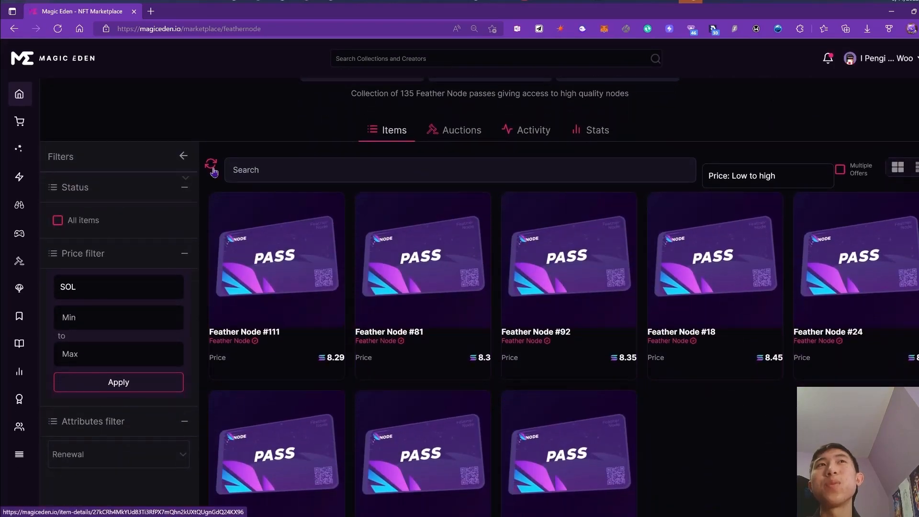
pyautogui.scroll(3)
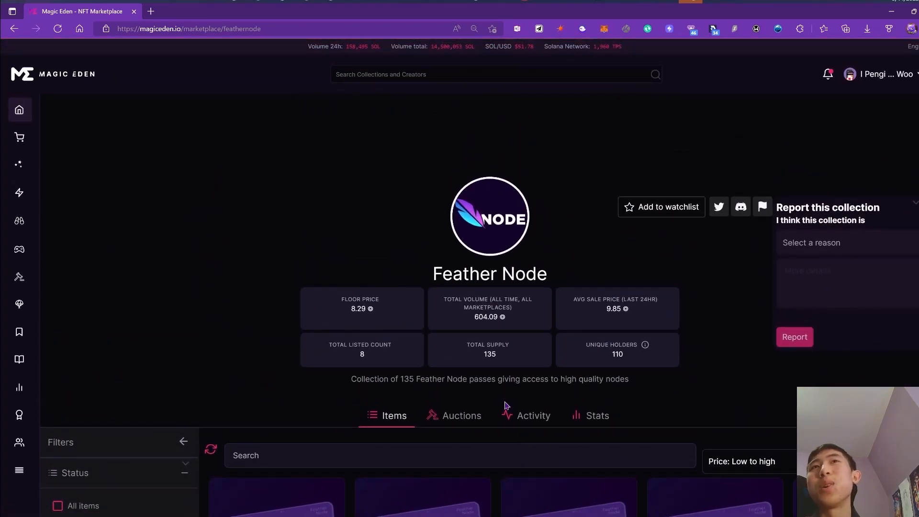
pyautogui.moveTo(677, 395)
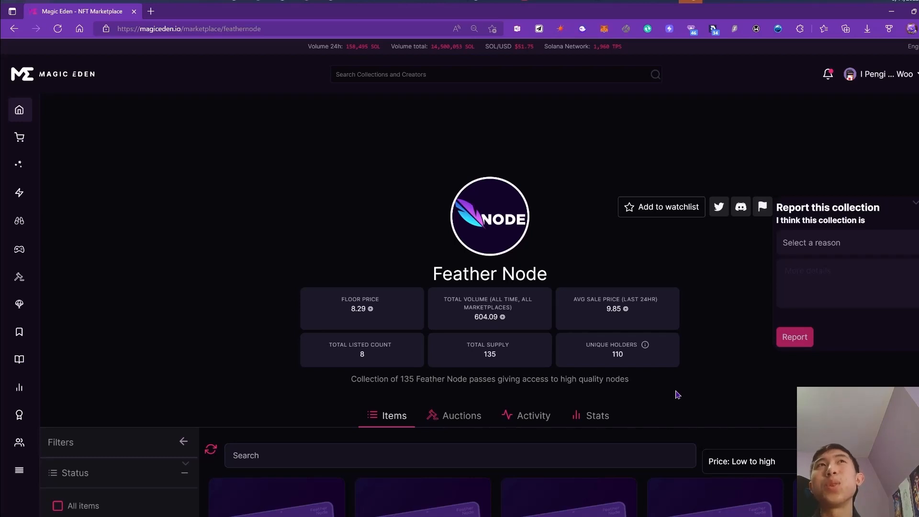
pyautogui.moveTo(670, 393)
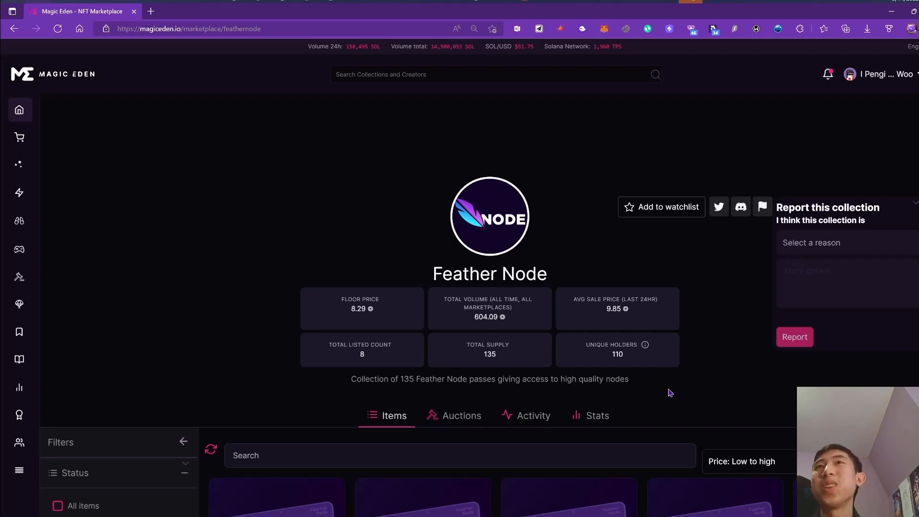
pyautogui.moveTo(658, 393)
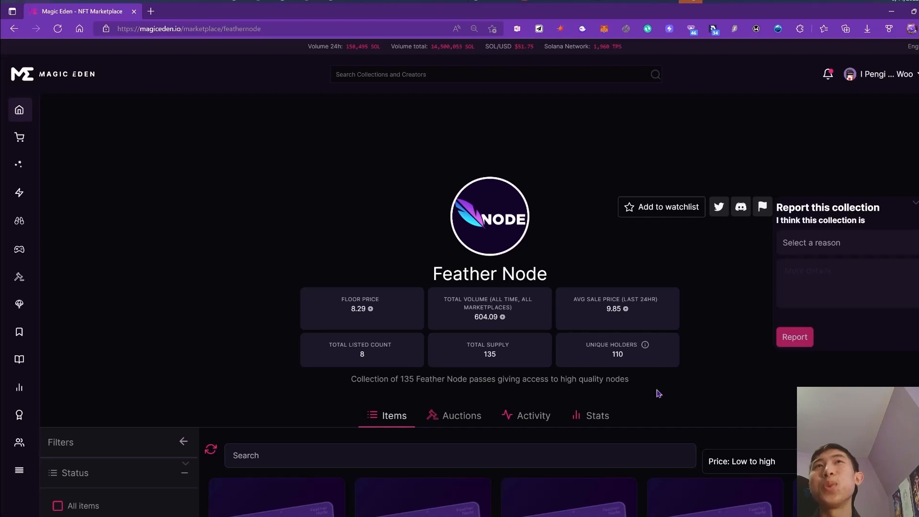
pyautogui.moveTo(644, 406)
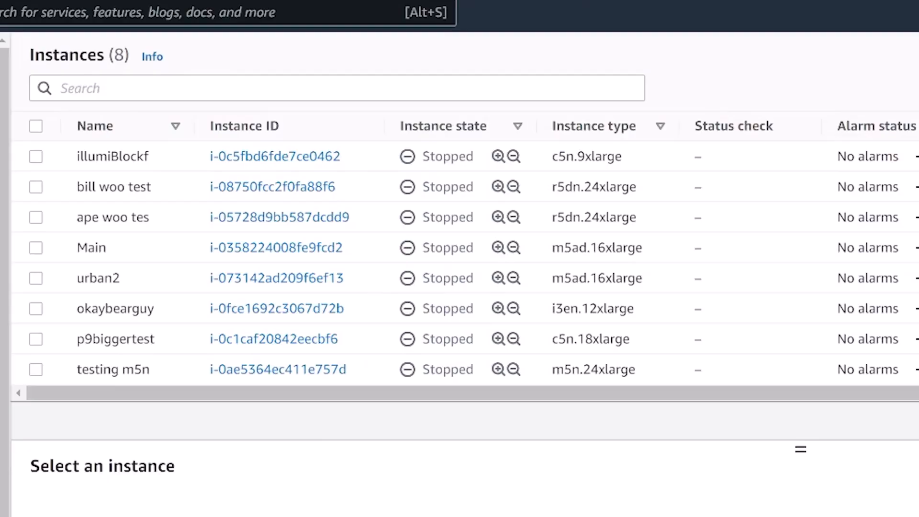
pyautogui.moveTo(255, 423)
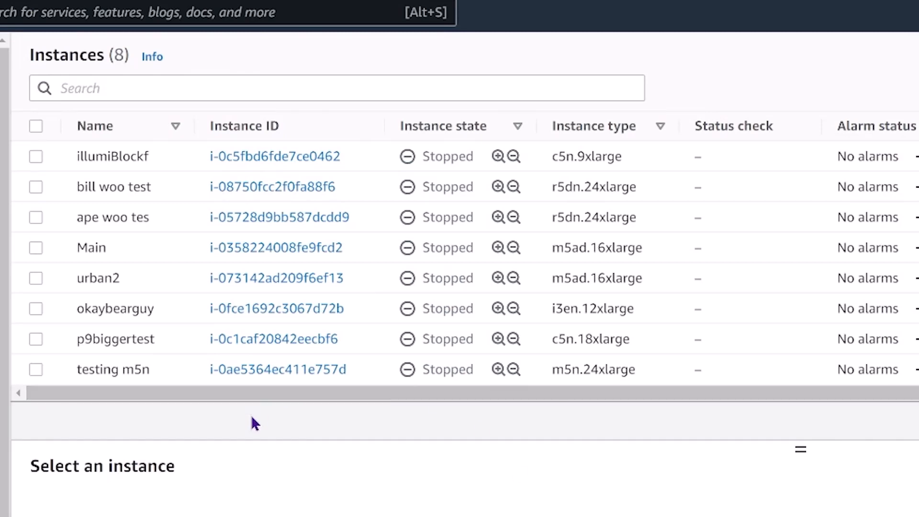
pyautogui.moveTo(555, 384)
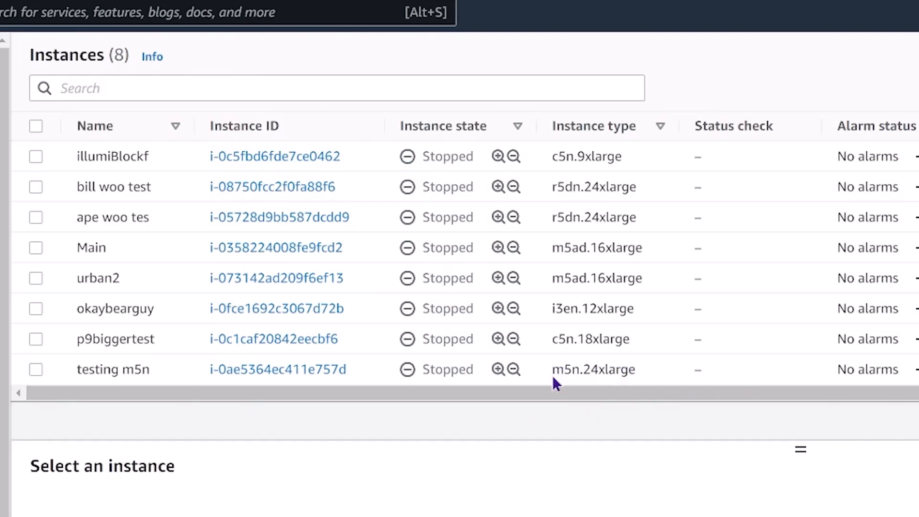
# - Highlight an instance type in the list of eight stopped EC2 instances
pyautogui.doubleClick(594, 369)
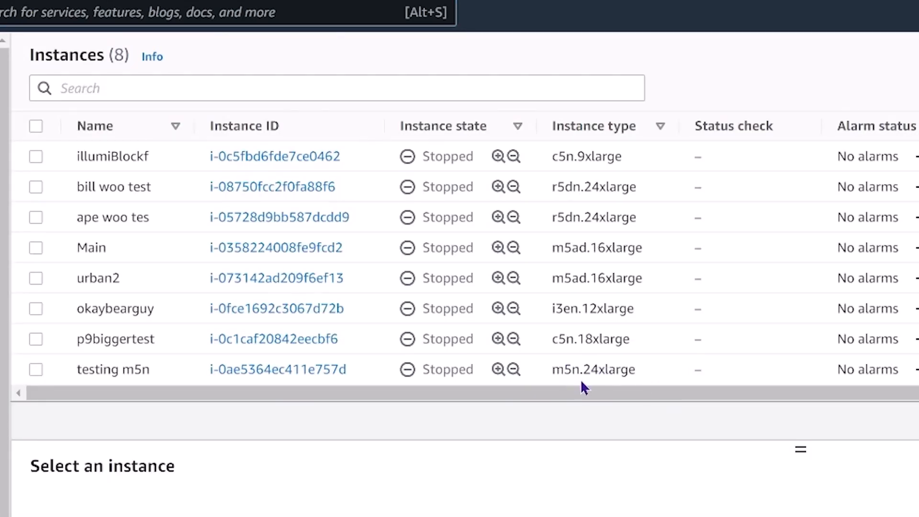
pyautogui.moveTo(557, 451)
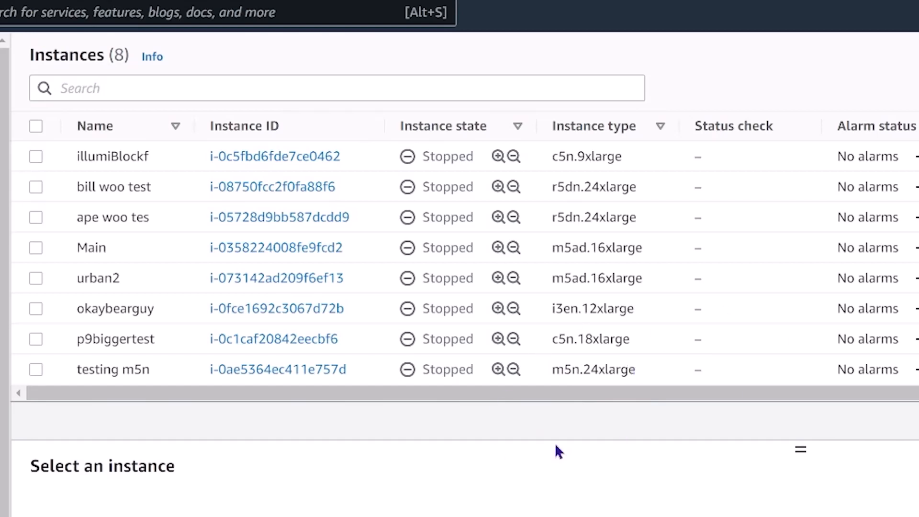
pyautogui.moveTo(668, 375)
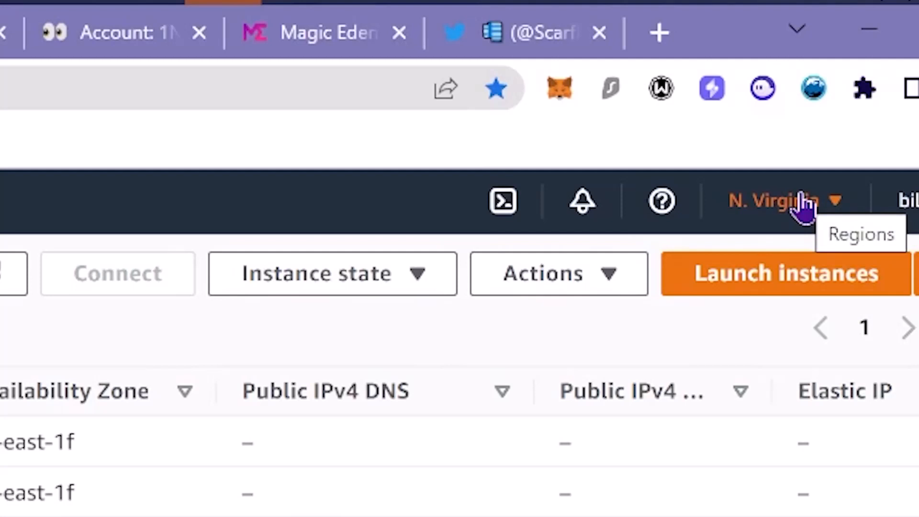
# - Switch the EC2 region from N. Virginia to Europe (Frankfurt) and highlight p9t2's m5zn.12xlarge type
pyautogui.click(779, 200)
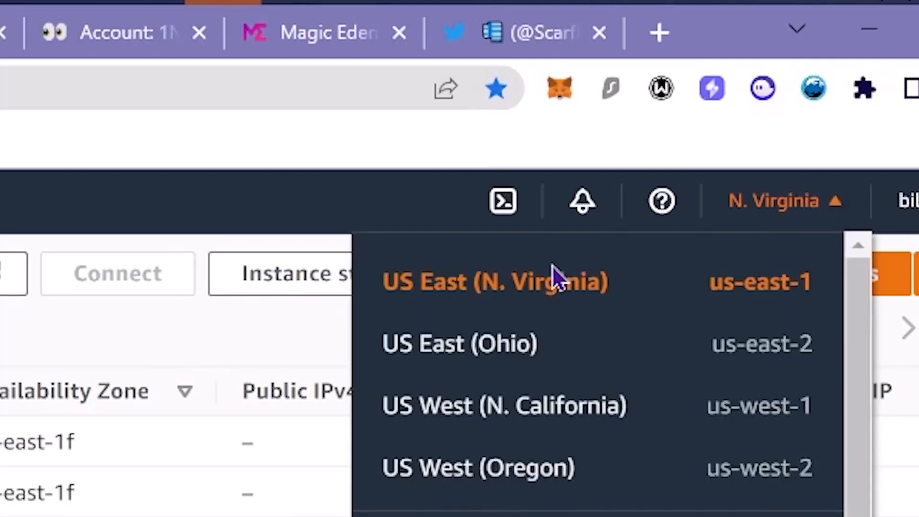
pyautogui.moveTo(492, 305)
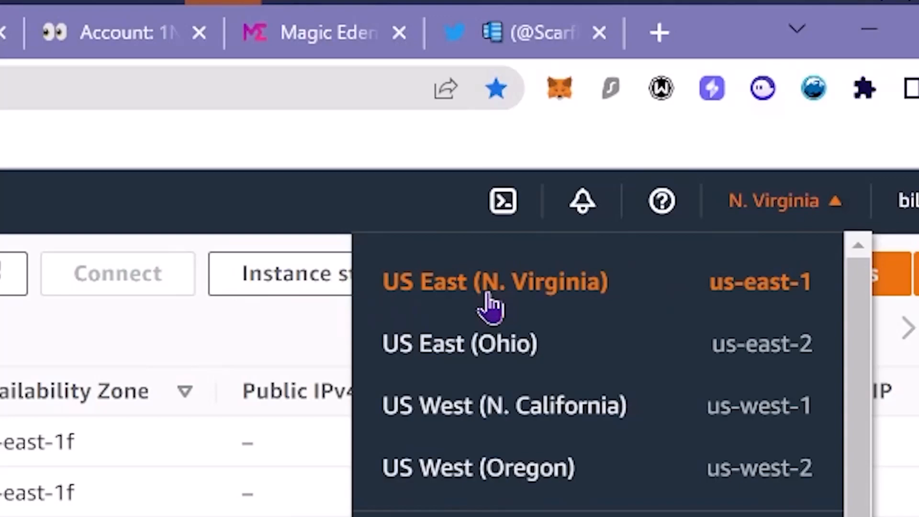
pyautogui.scroll(-3)
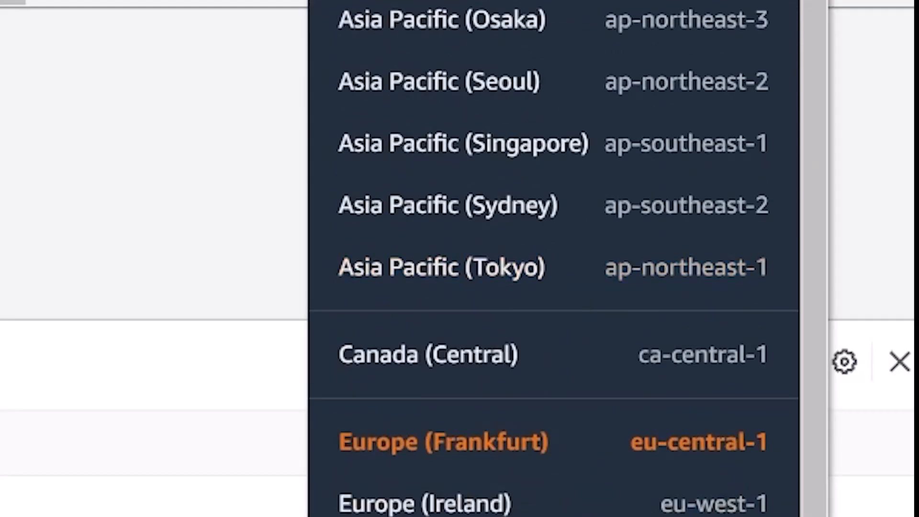
pyautogui.moveTo(375, 458)
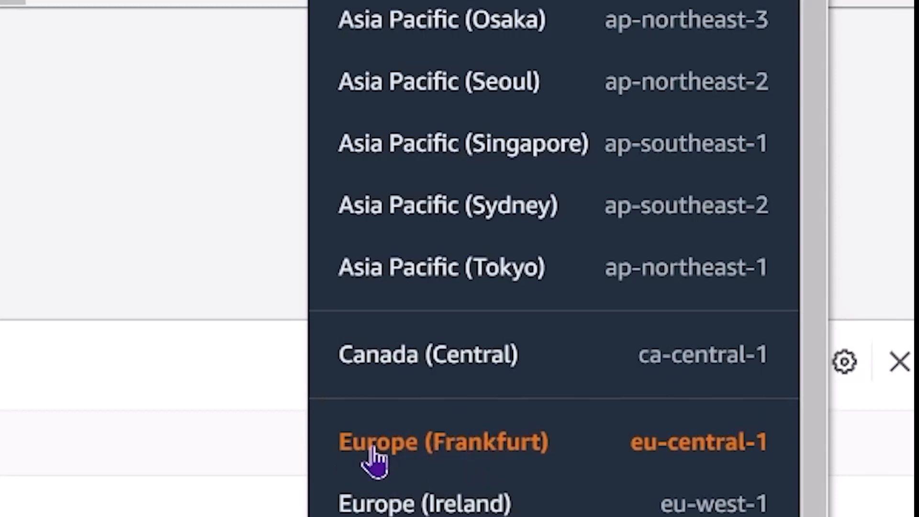
pyautogui.moveTo(545, 492)
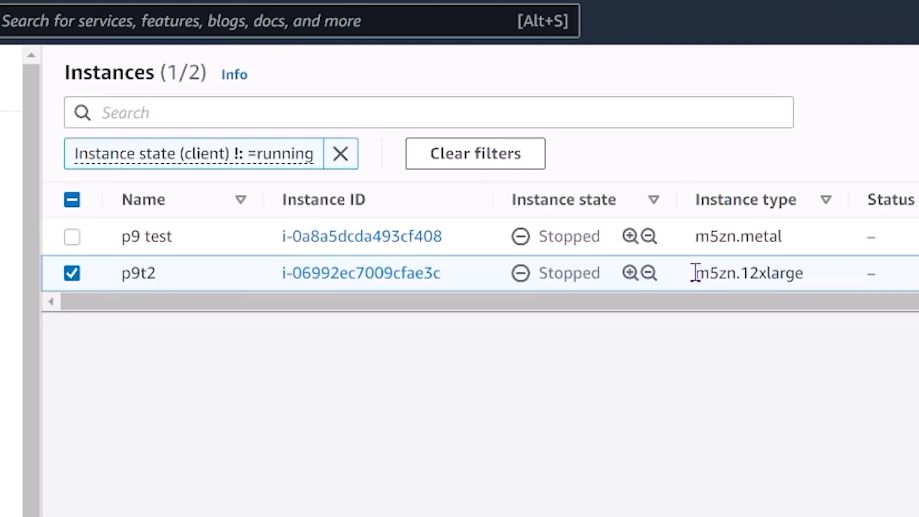
pyautogui.doubleClick(749, 273)
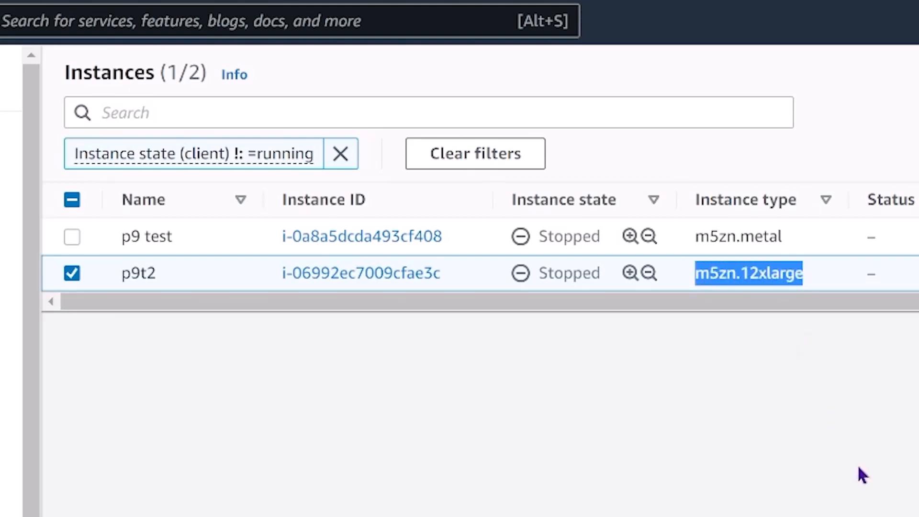
pyautogui.moveTo(753, 412)
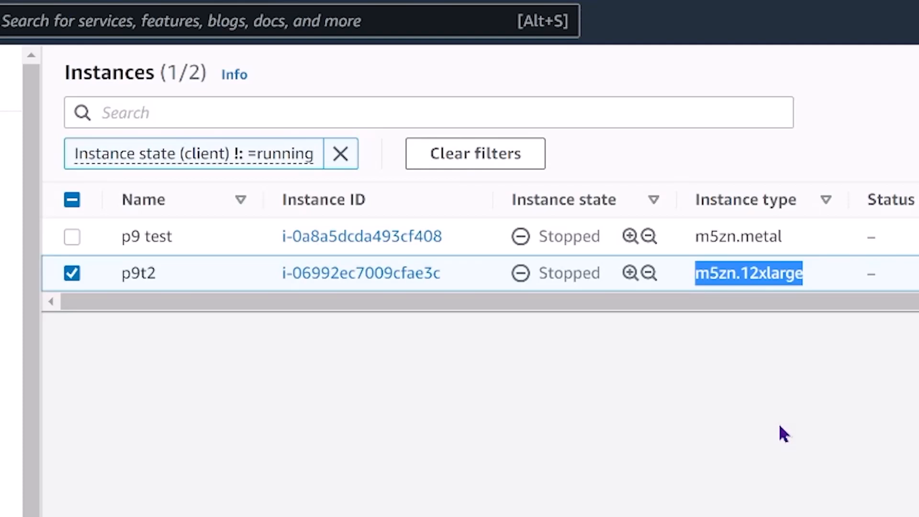
pyautogui.moveTo(764, 428)
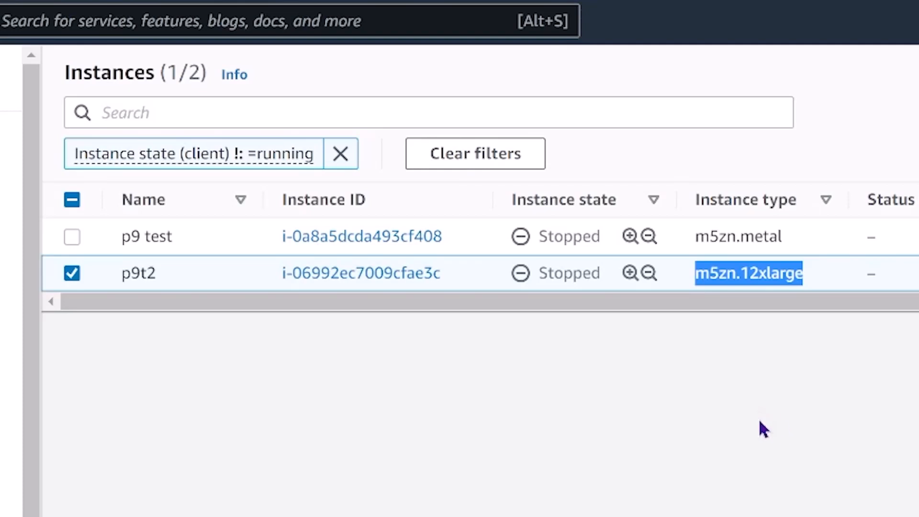
pyautogui.moveTo(706, 303)
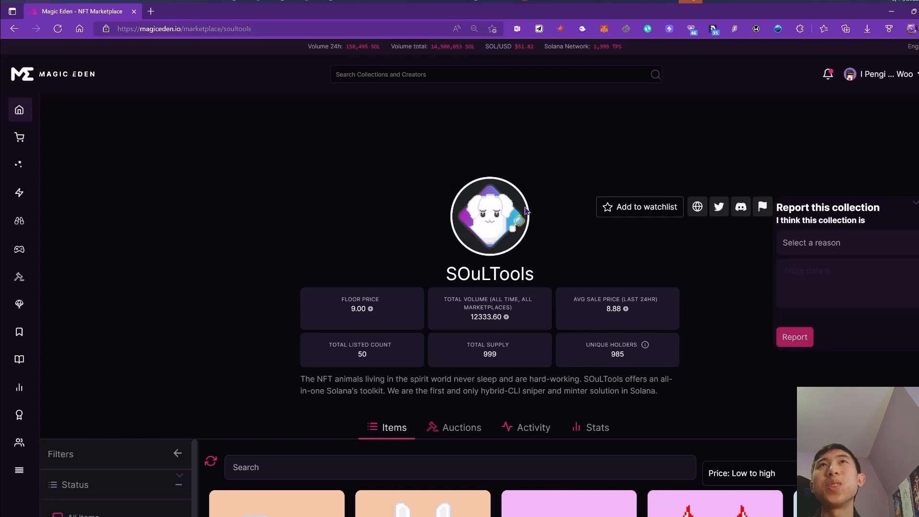
# - Search the marketplace collections for 'node' from the SOuLTools page
pyautogui.scroll(-3)
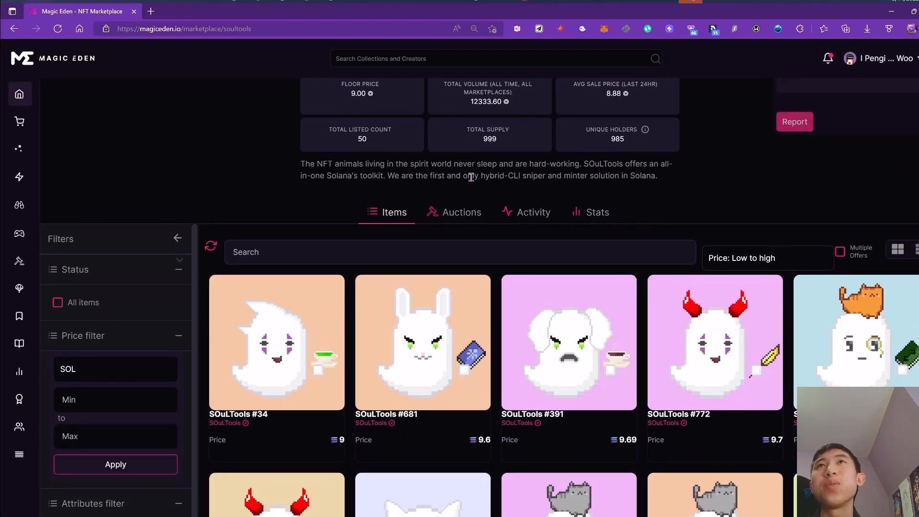
pyautogui.moveTo(628, 179)
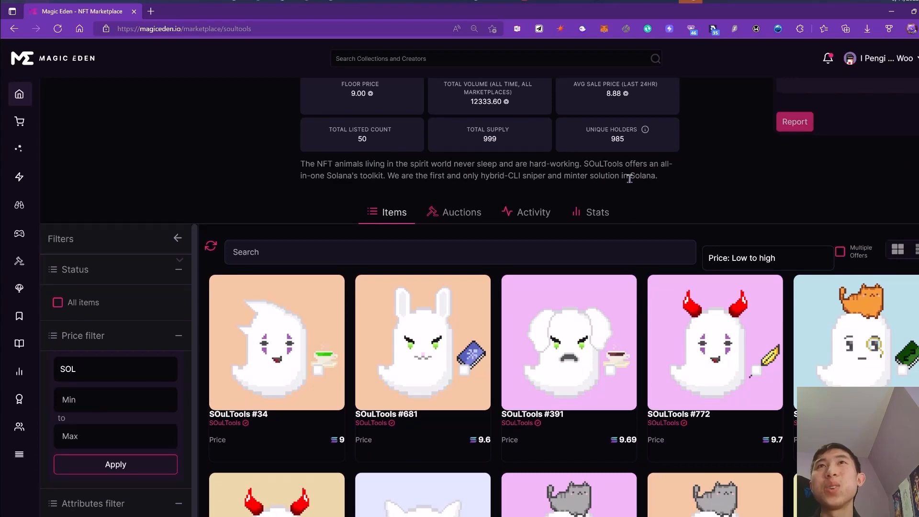
pyautogui.scroll(3)
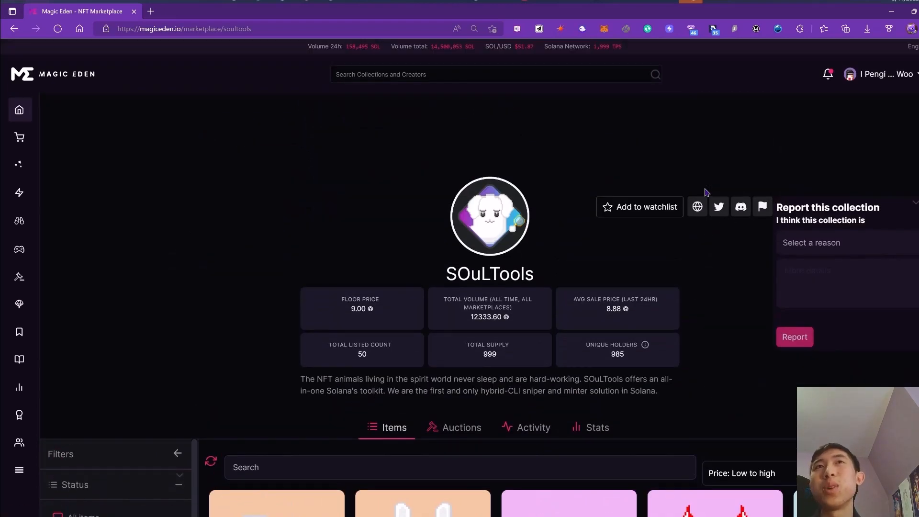
pyautogui.moveTo(678, 262)
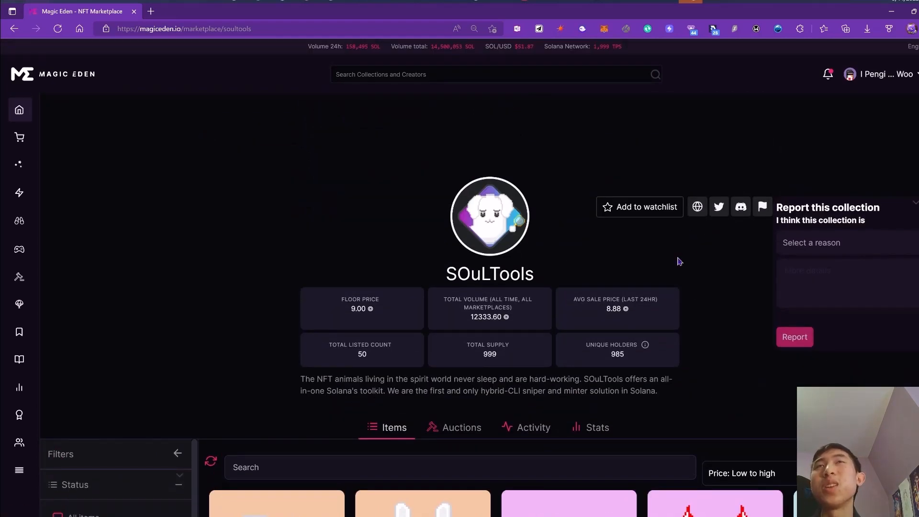
pyautogui.moveTo(623, 240)
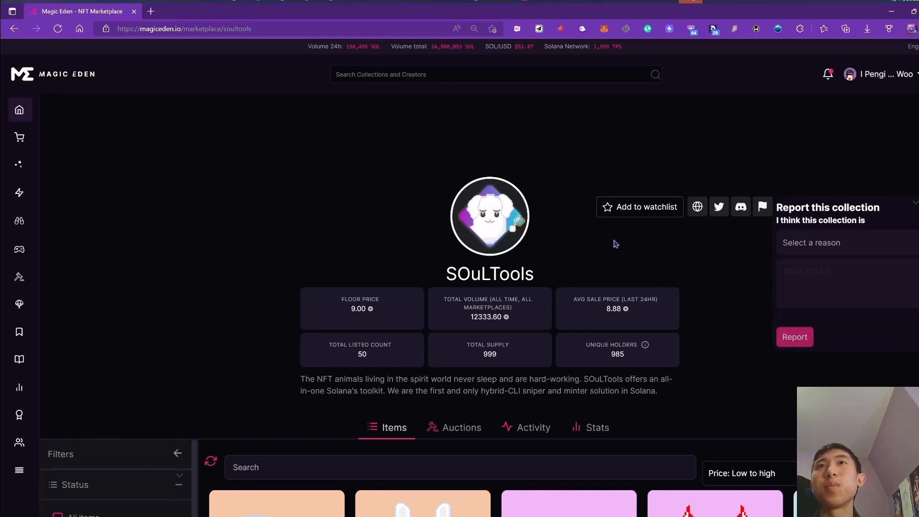
pyautogui.write('node')
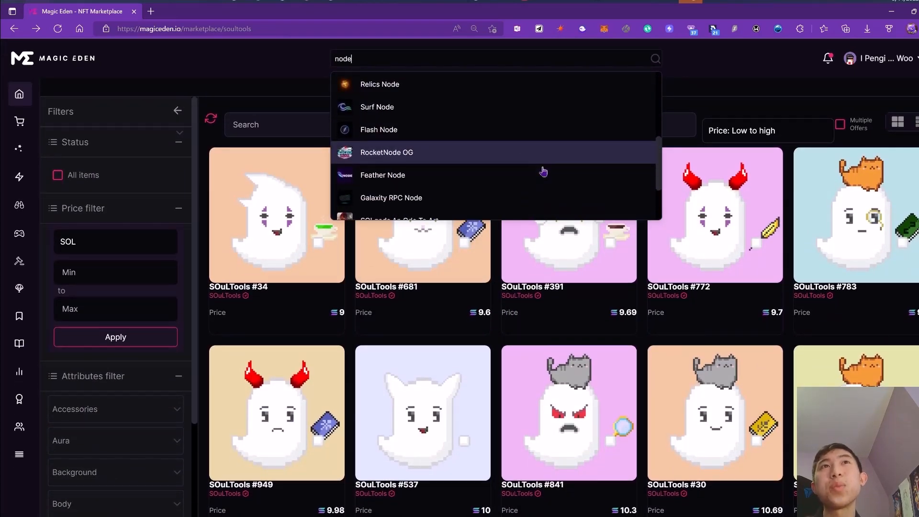
pyautogui.scroll(3)
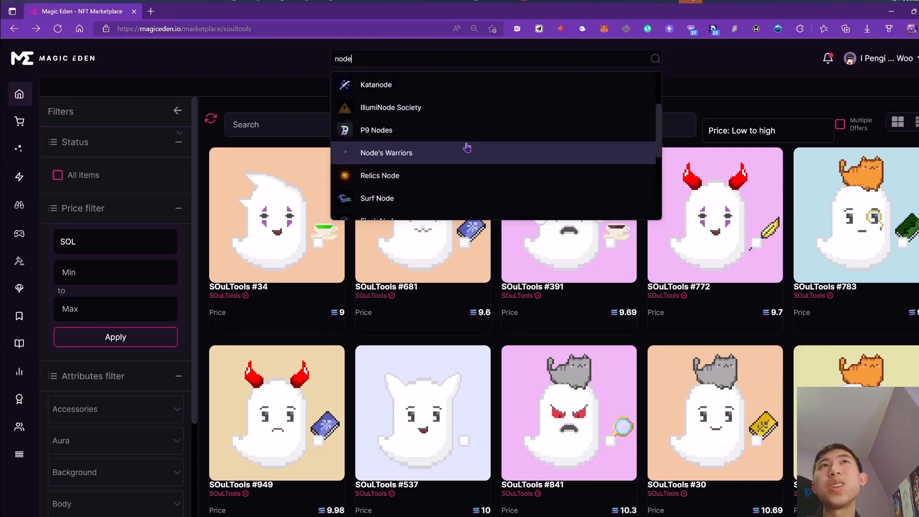
pyautogui.click(386, 152)
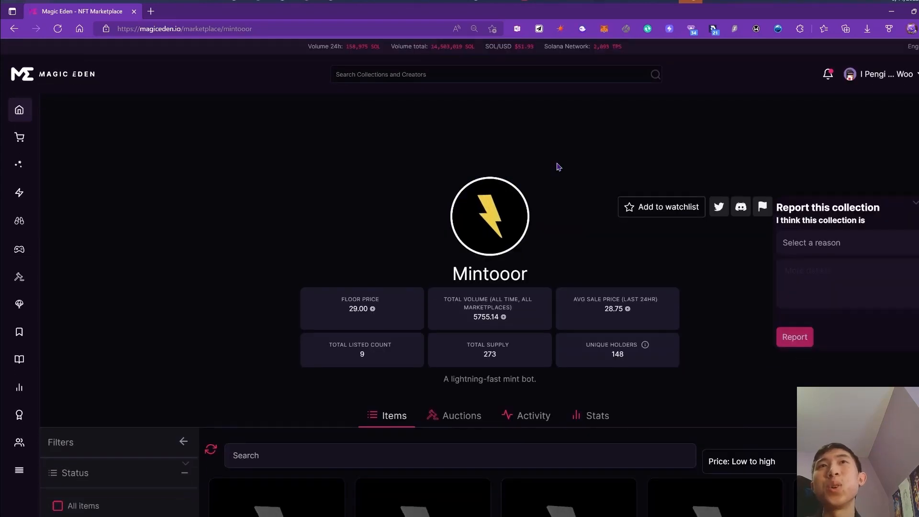
pyautogui.moveTo(718, 281)
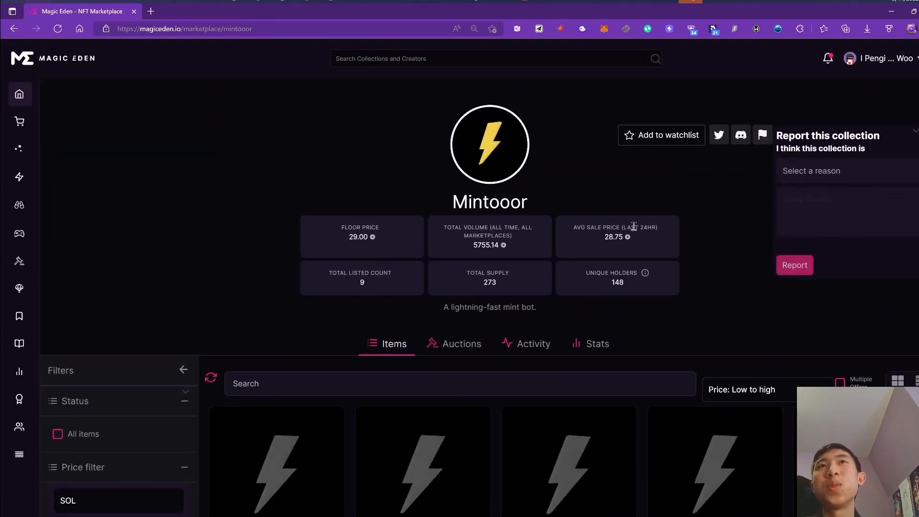
pyautogui.moveTo(587, 95)
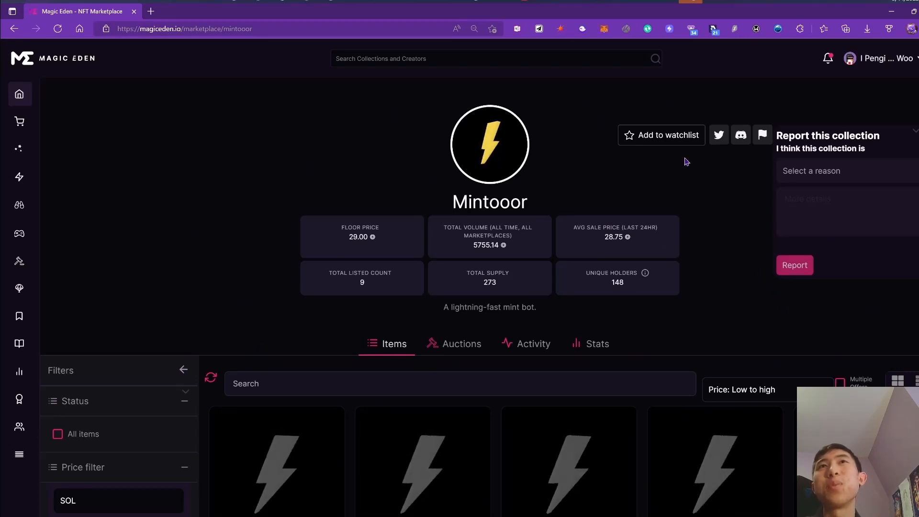
pyautogui.moveTo(179, 192)
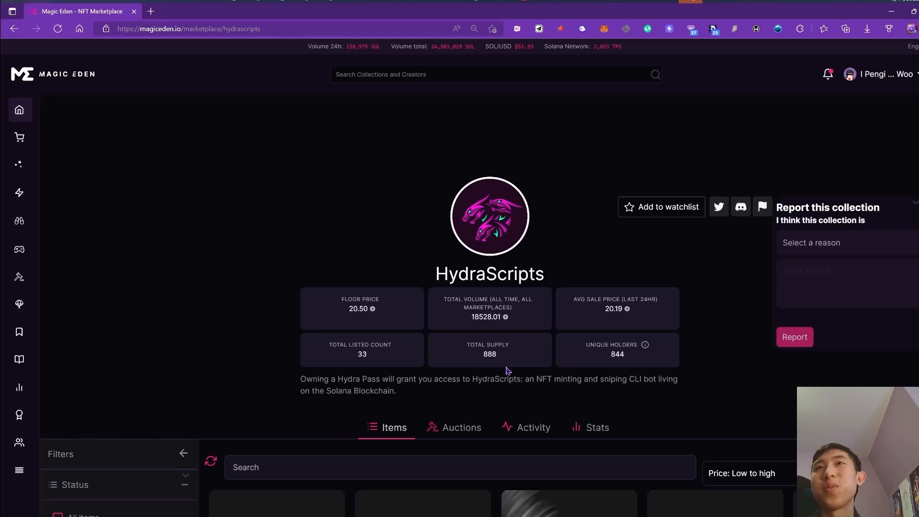
# - Scroll the HydraScripts page between its supply stats and listed passes
pyautogui.scroll(-3)
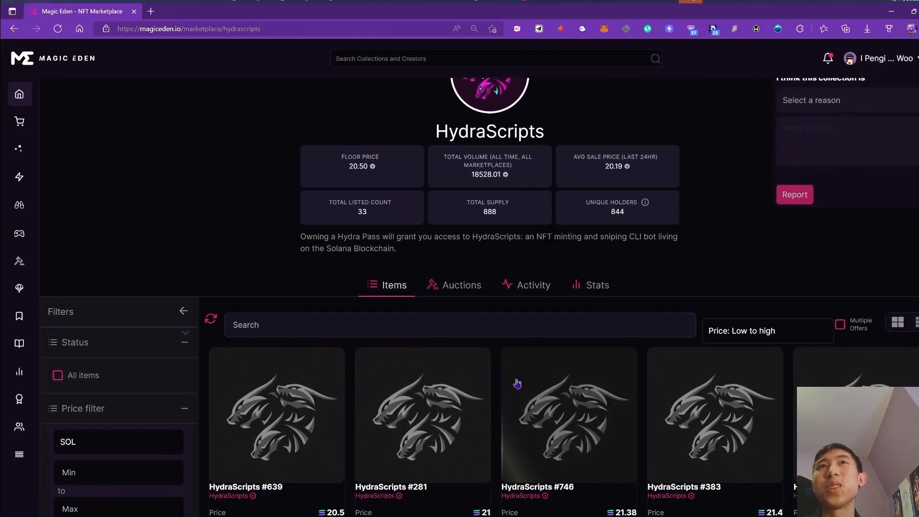
pyautogui.scroll(3)
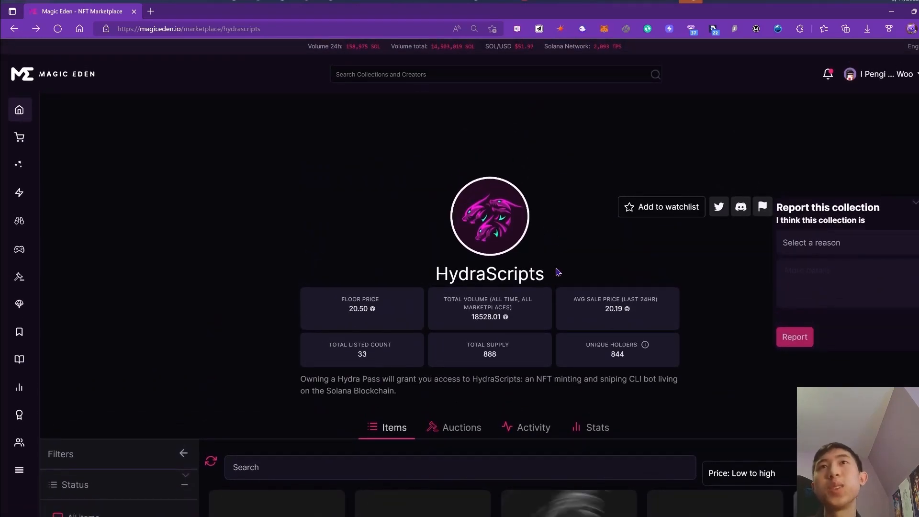
pyautogui.scroll(-3)
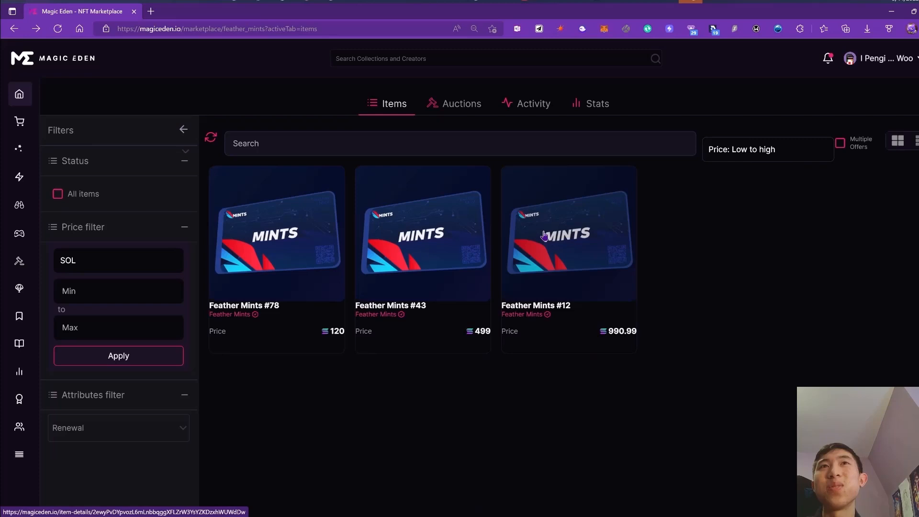
pyautogui.moveTo(195, 109)
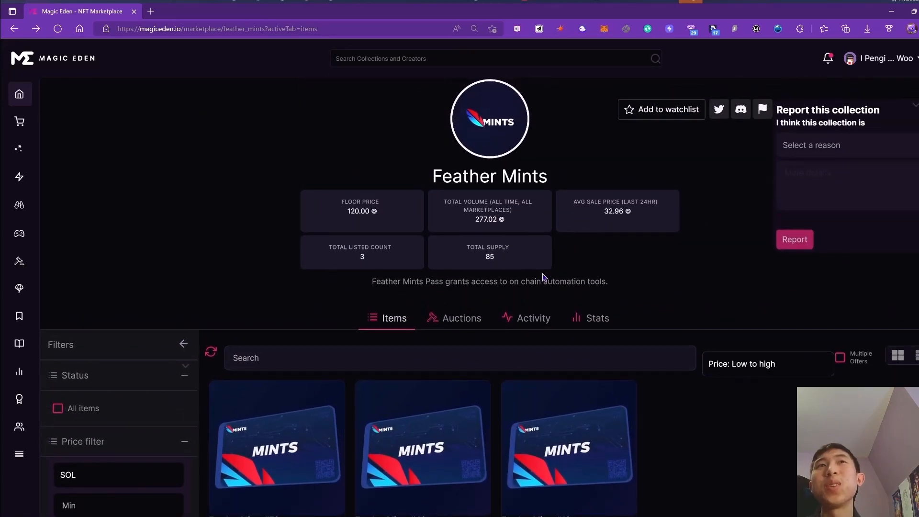
# - Scroll the Feather Mints page between its three listed passes and the header stats
pyautogui.scroll(-3)
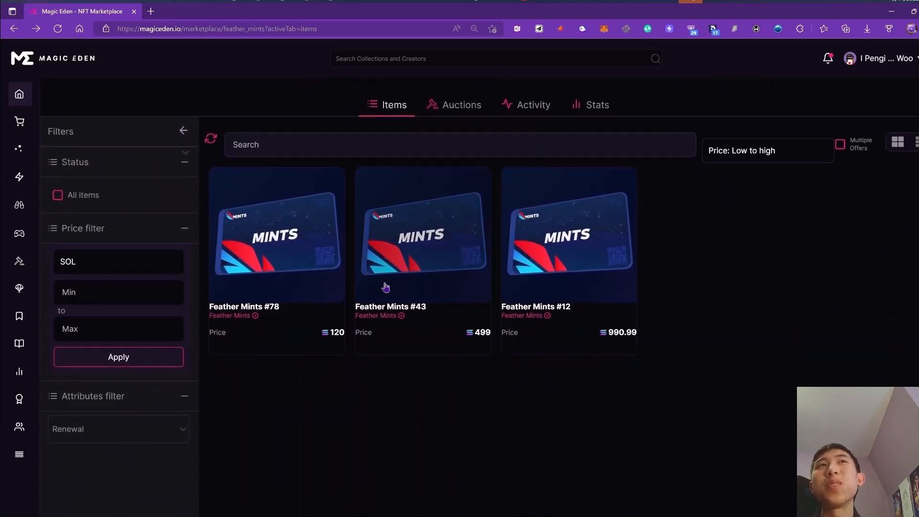
pyautogui.scroll(3)
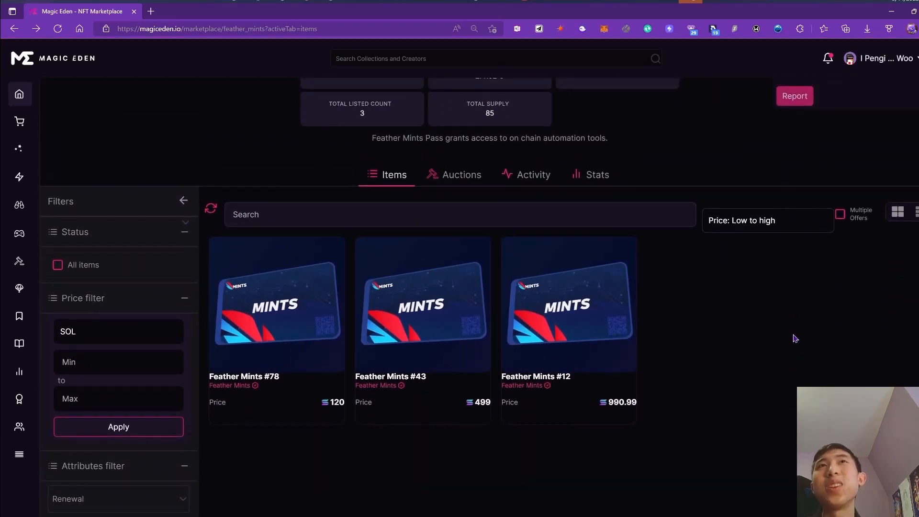
pyautogui.scroll(3)
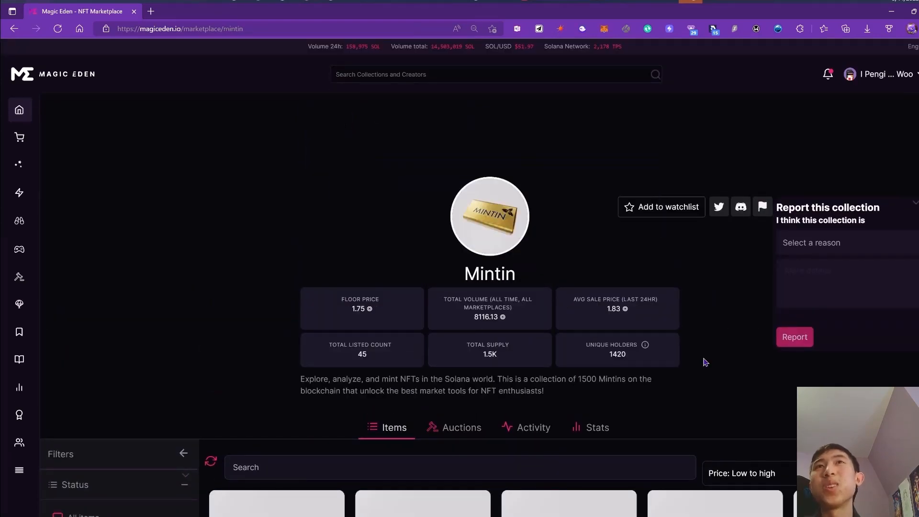
pyautogui.moveTo(544, 253)
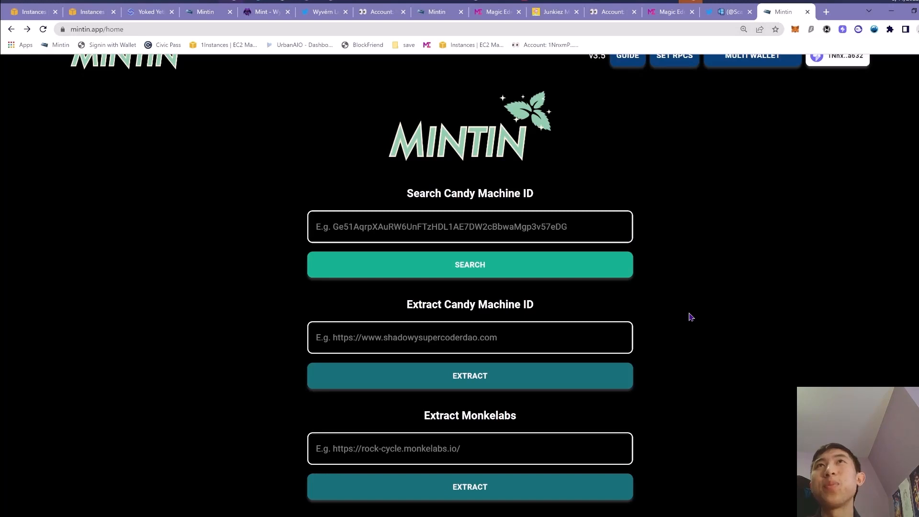
pyautogui.moveTo(243, 271)
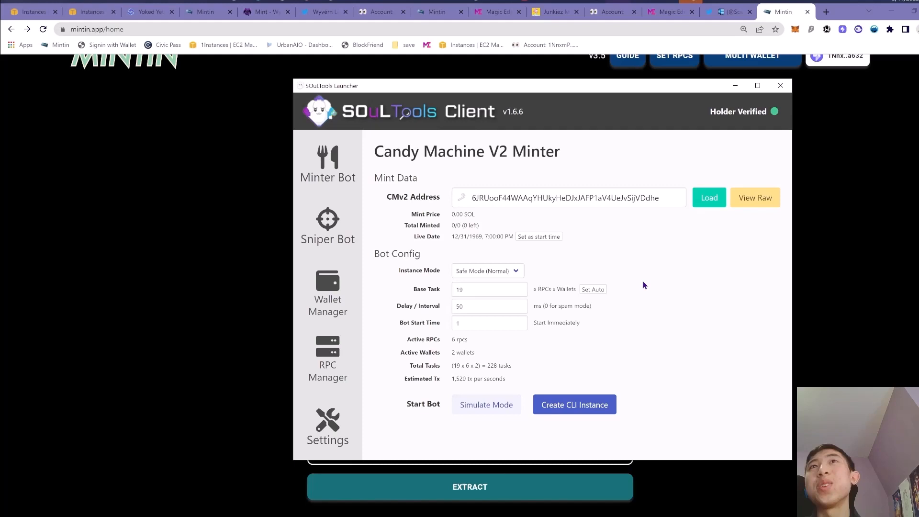
# - Load the CMv2 address so 1.00 SOL price and 4000/4000 minted appear
pyautogui.click(709, 198)
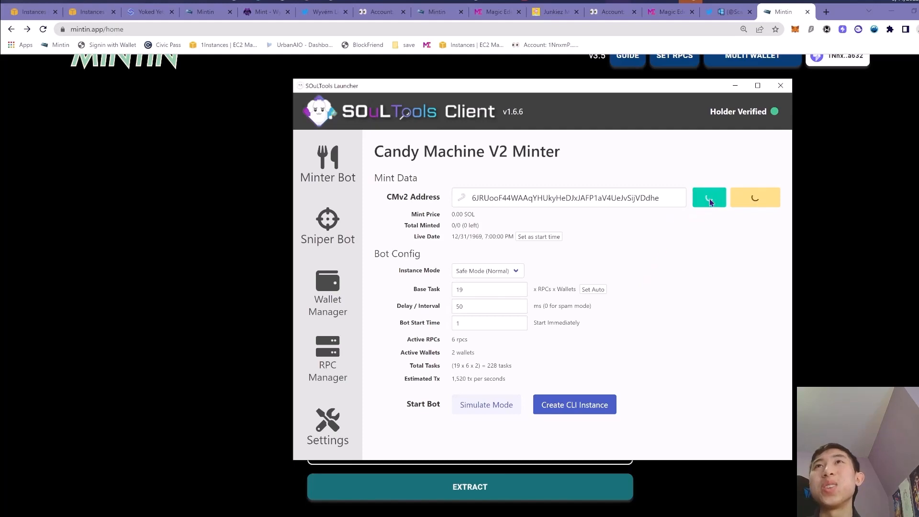
pyautogui.click(709, 197)
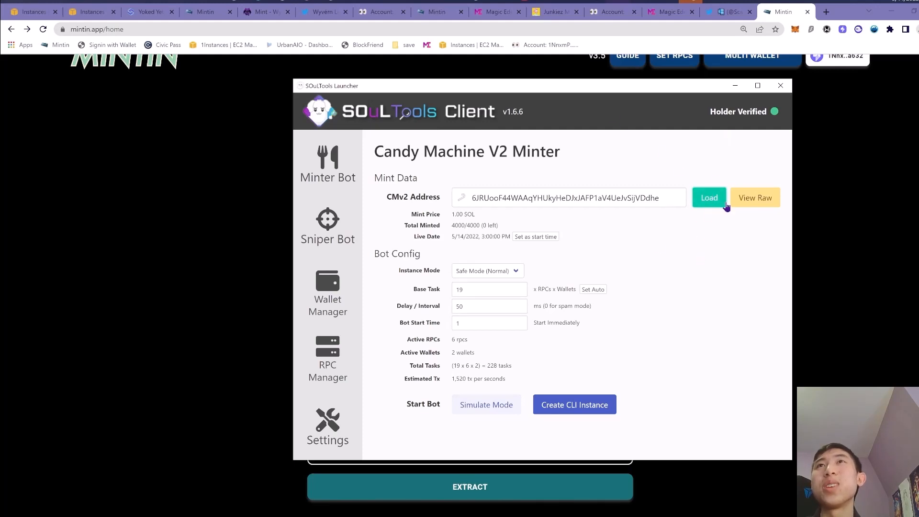
pyautogui.moveTo(713, 215)
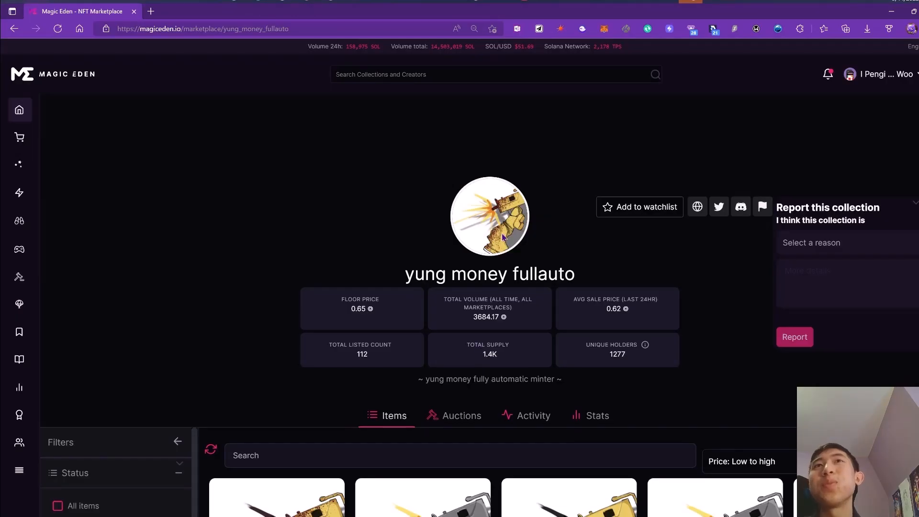
# - Scroll yung money fullauto, then bring up the yung money minter quantity prompt over Junkiez
pyautogui.scroll(-3)
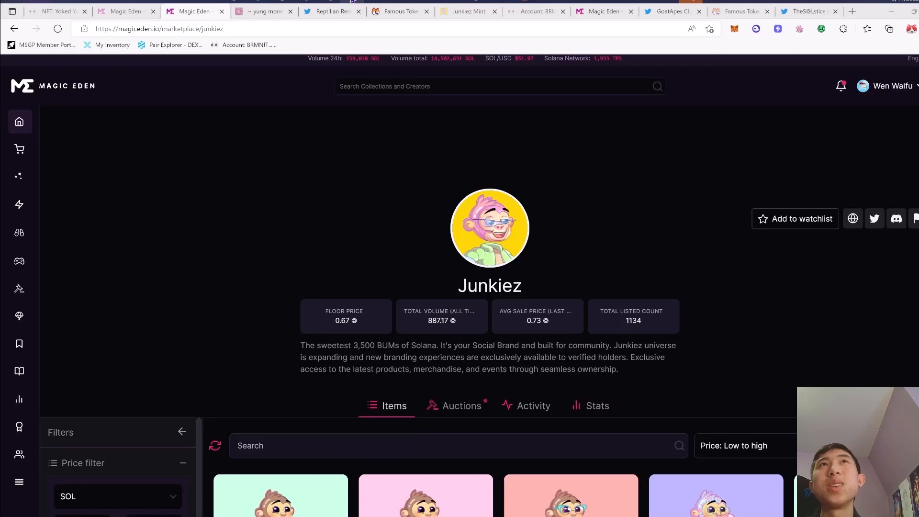
pyautogui.click(799, 28)
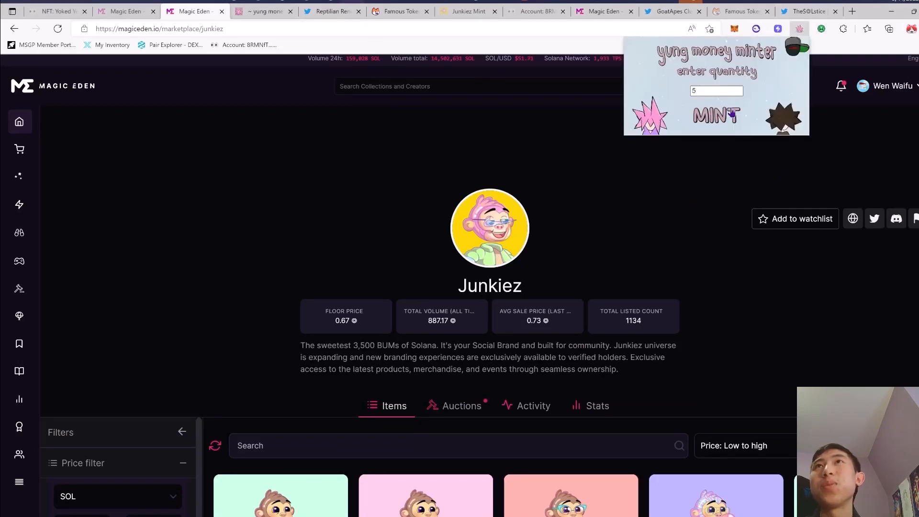
pyautogui.click(716, 90)
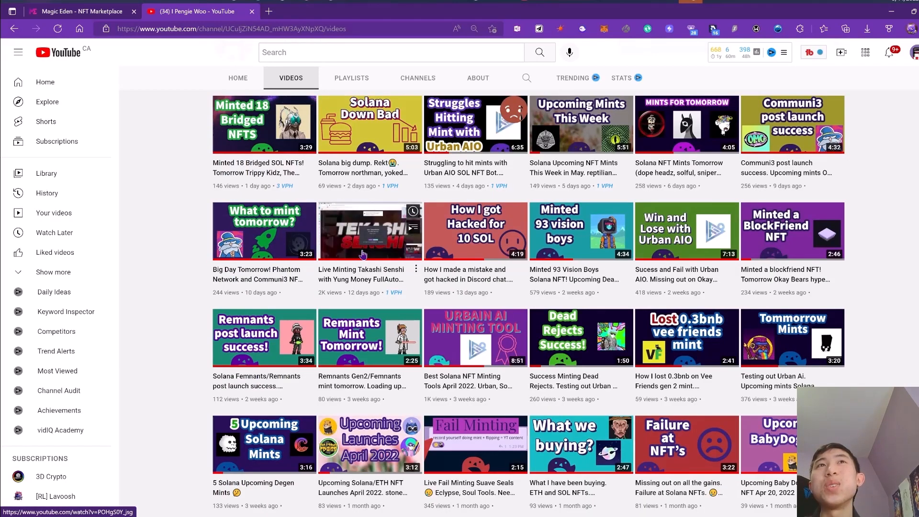
pyautogui.moveTo(375, 257)
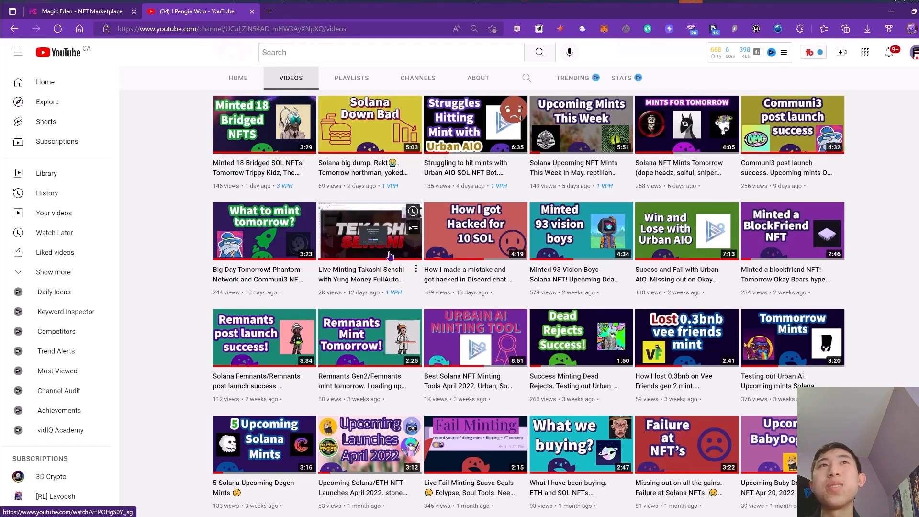
pyautogui.moveTo(291, 160)
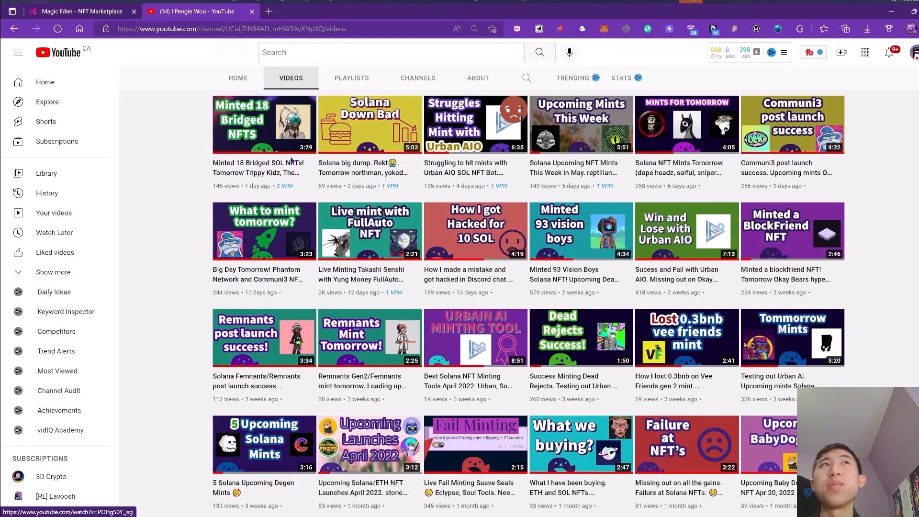
# - Revisit the yung money fullauto tab, then return to the YouTube channel's videos page
pyautogui.click(80, 11)
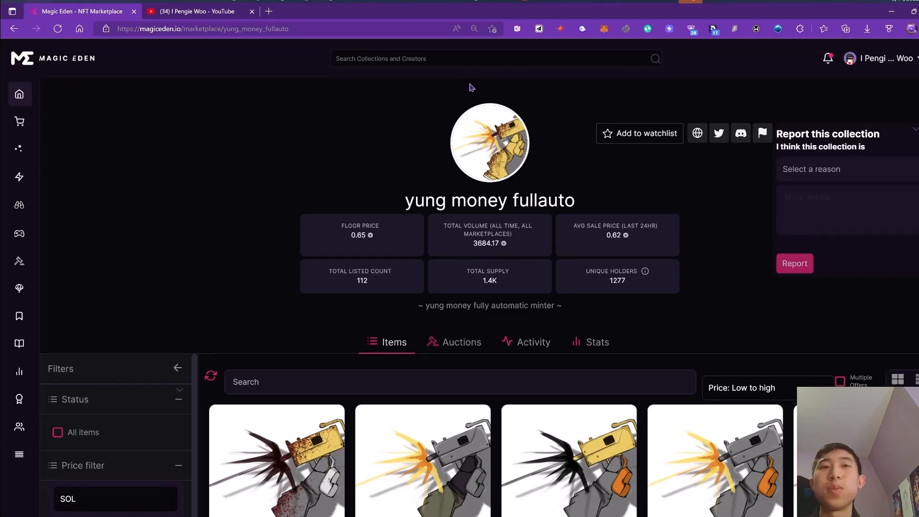
pyautogui.click(199, 12)
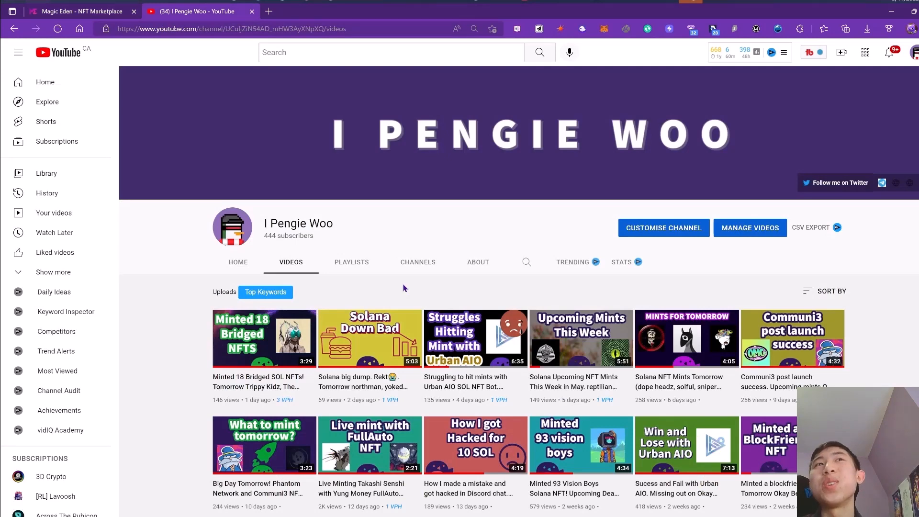